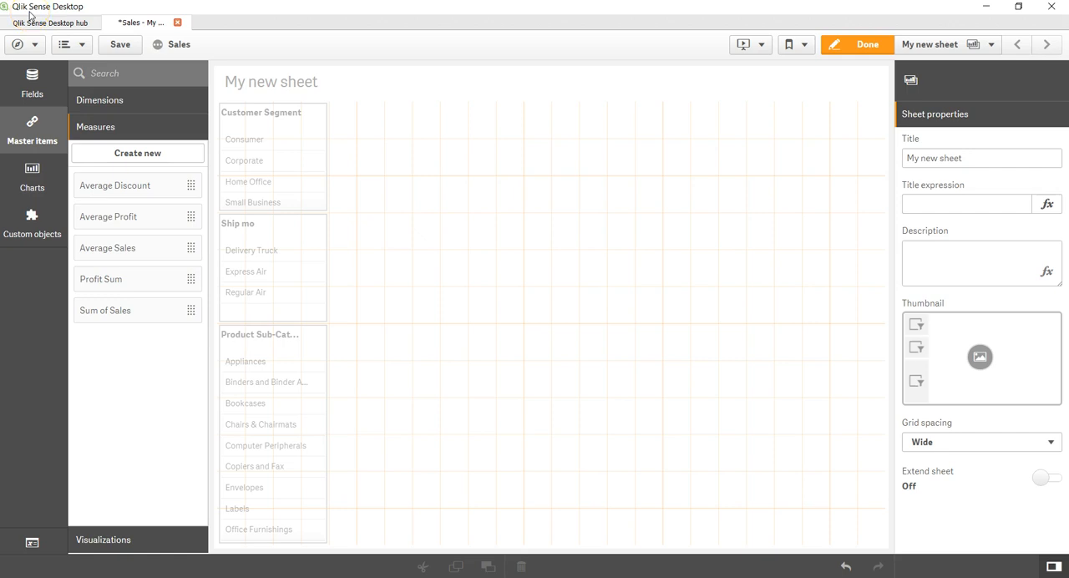
pyautogui.moveTo(54, 170)
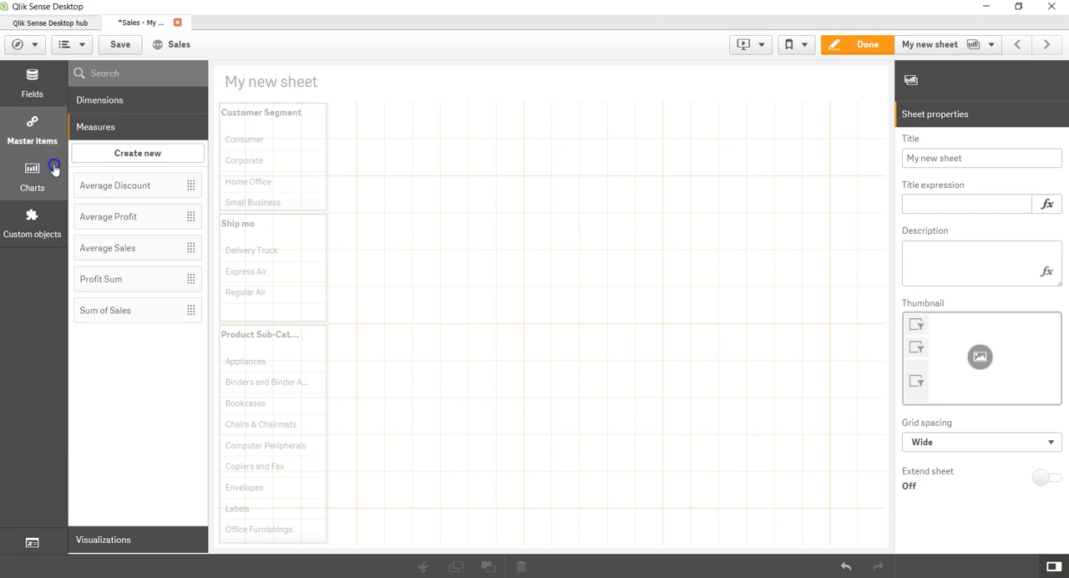
# - Show the chart types in the left assets panel
pyautogui.click(32, 170)
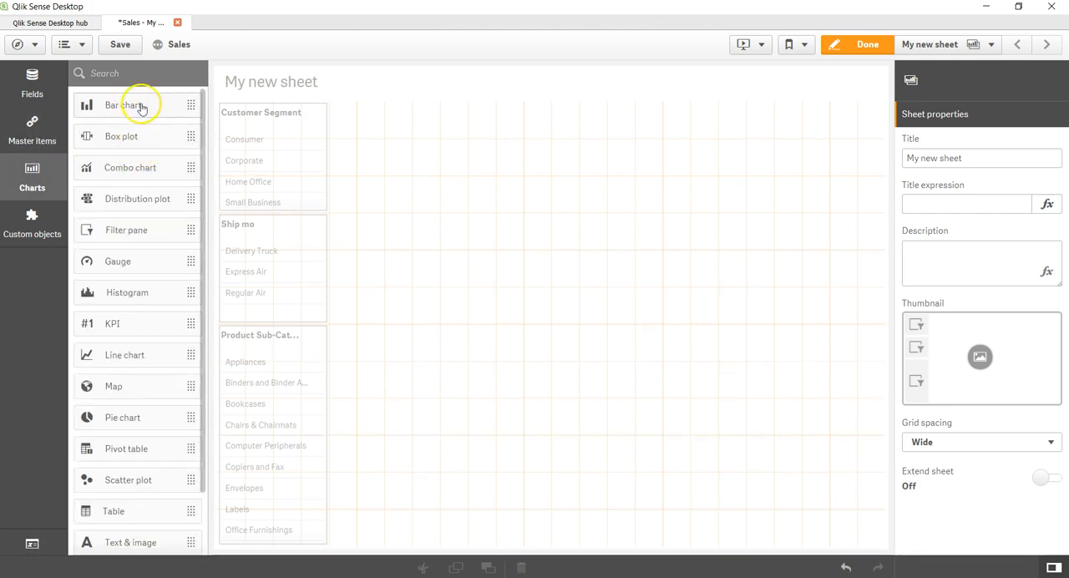
pyautogui.moveTo(31, 179)
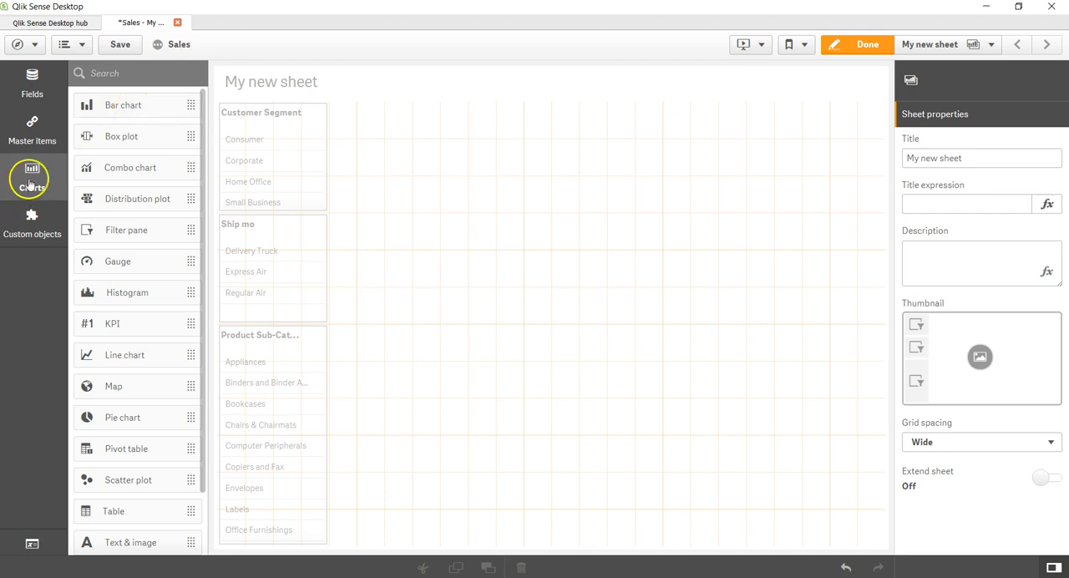
pyautogui.moveTo(87, 167)
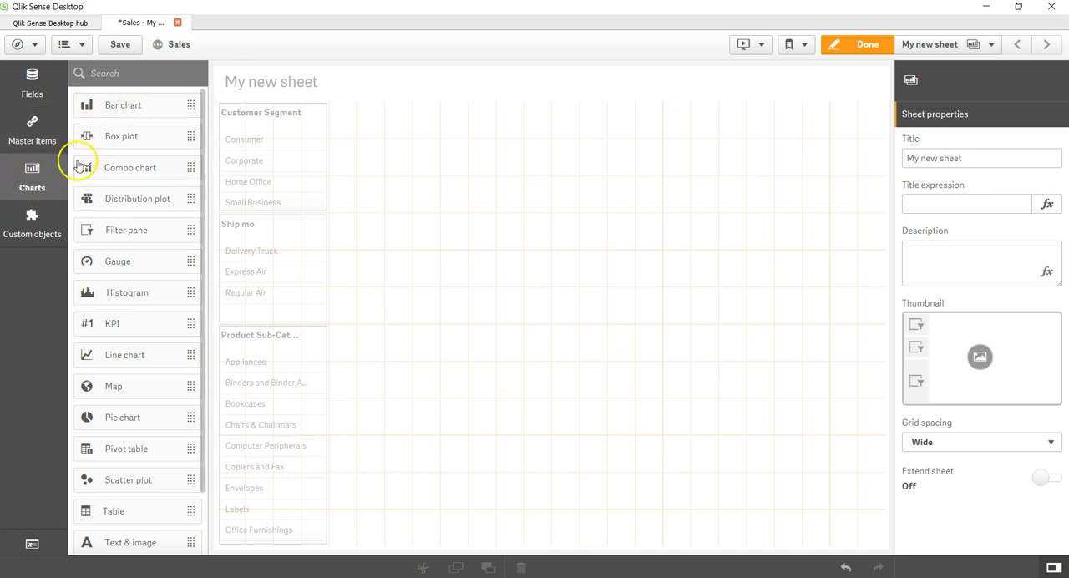
pyautogui.moveTo(123, 105)
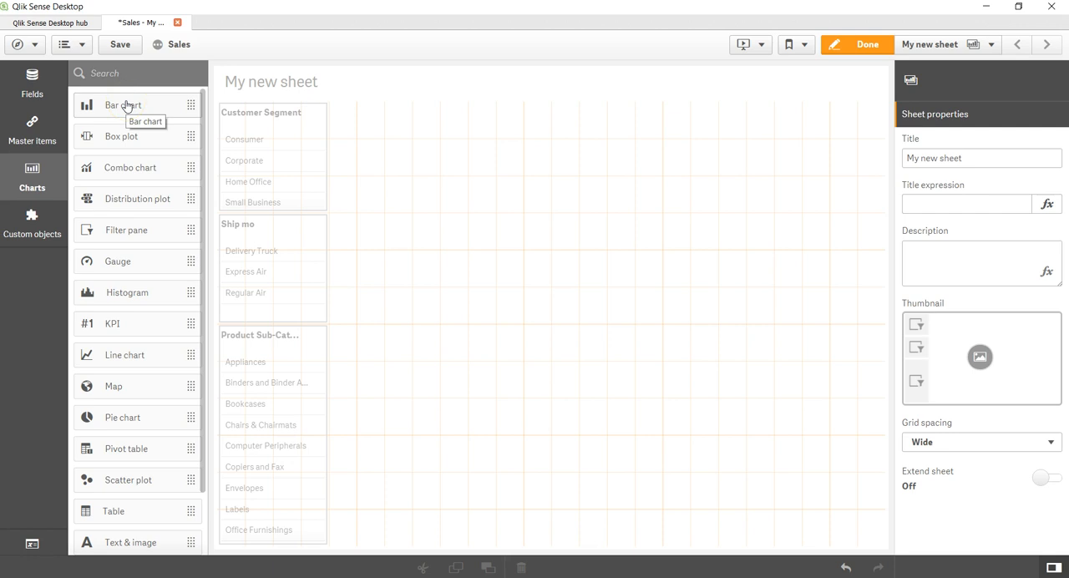
# - Place a new empty bar chart across the top half of the sheet beside the filter lists
pyautogui.moveTo(123, 104); pyautogui.dragTo(447, 144)
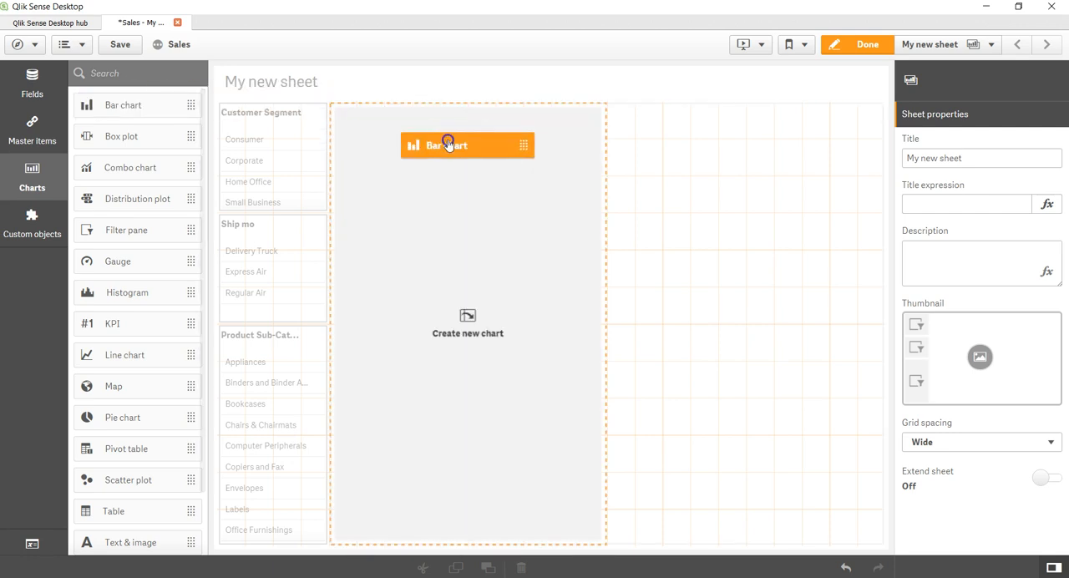
pyautogui.moveTo(468, 143); pyautogui.dragTo(573, 164)
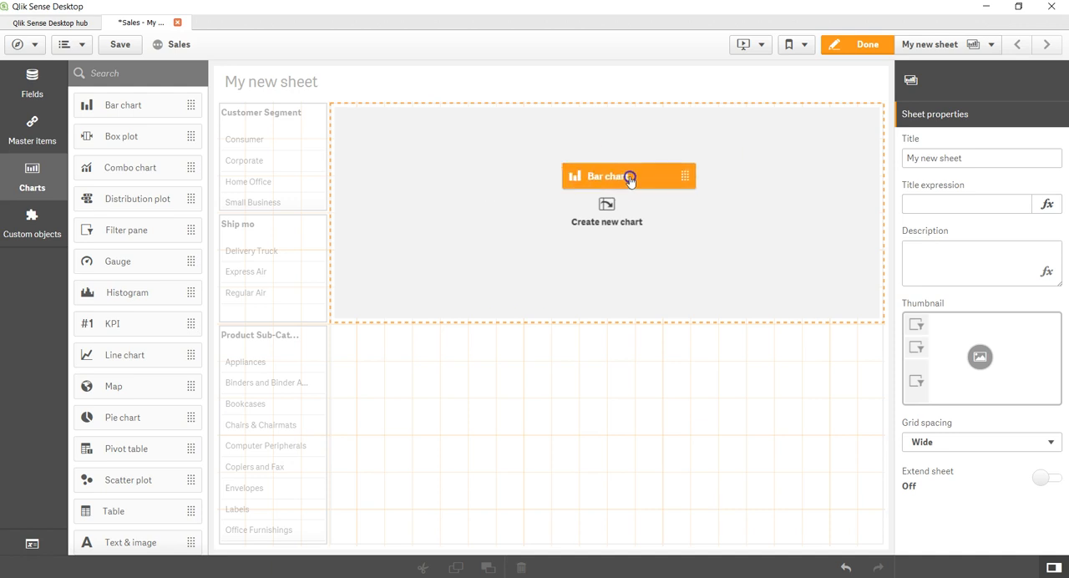
pyautogui.moveTo(628, 175); pyautogui.dragTo(484, 194)
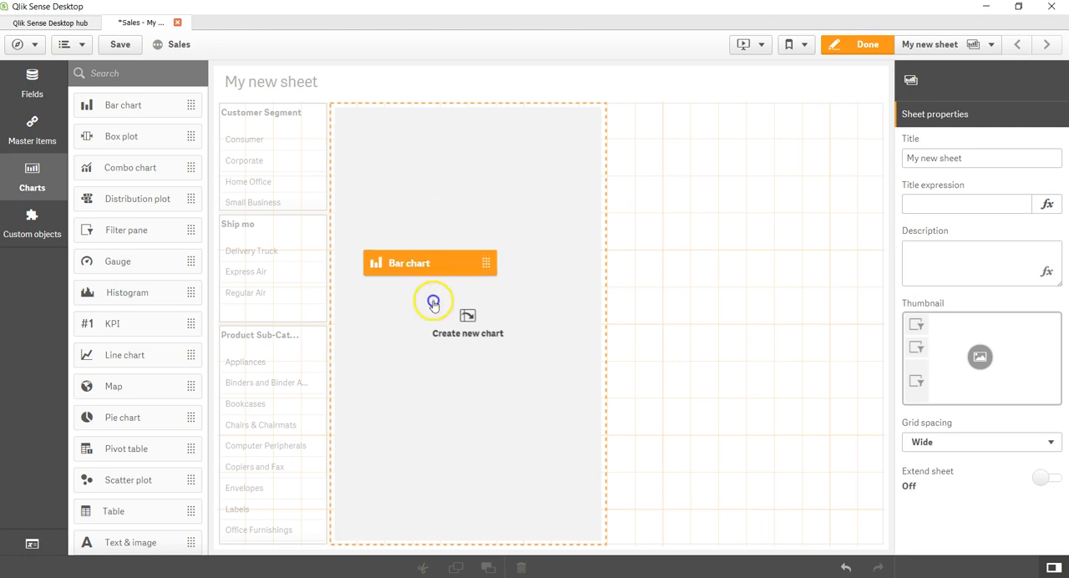
pyautogui.moveTo(431, 262); pyautogui.dragTo(454, 409)
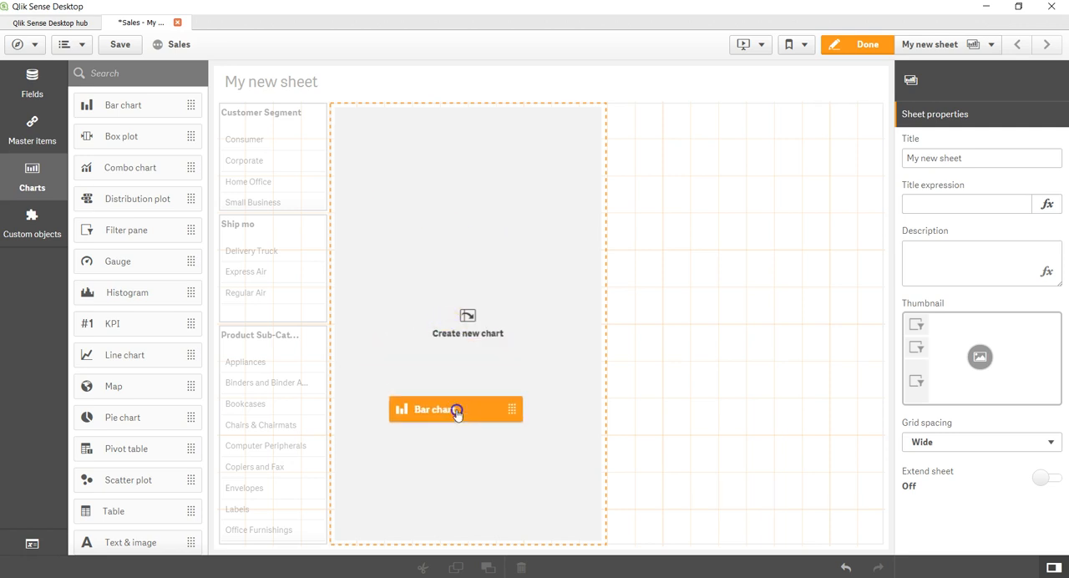
pyautogui.moveTo(456, 410); pyautogui.dragTo(468, 279)
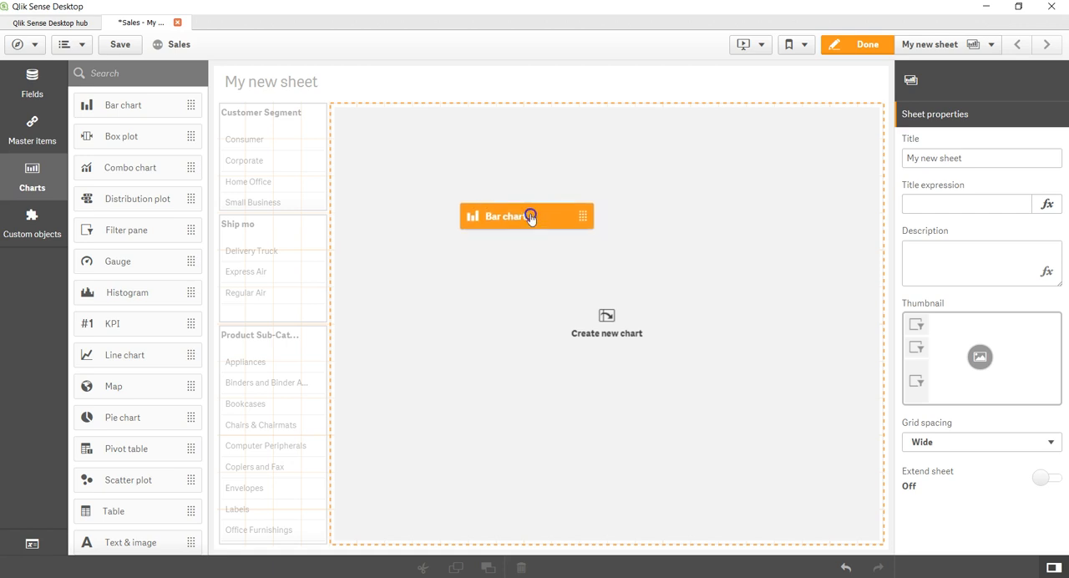
pyautogui.moveTo(528, 216); pyautogui.dragTo(614, 337)
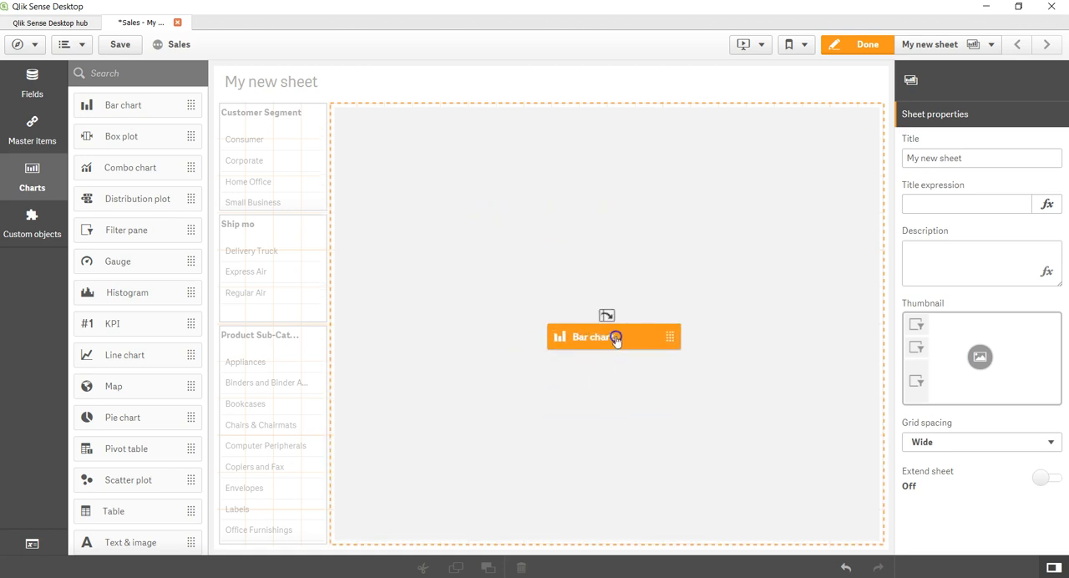
pyautogui.moveTo(615, 337); pyautogui.dragTo(636, 416)
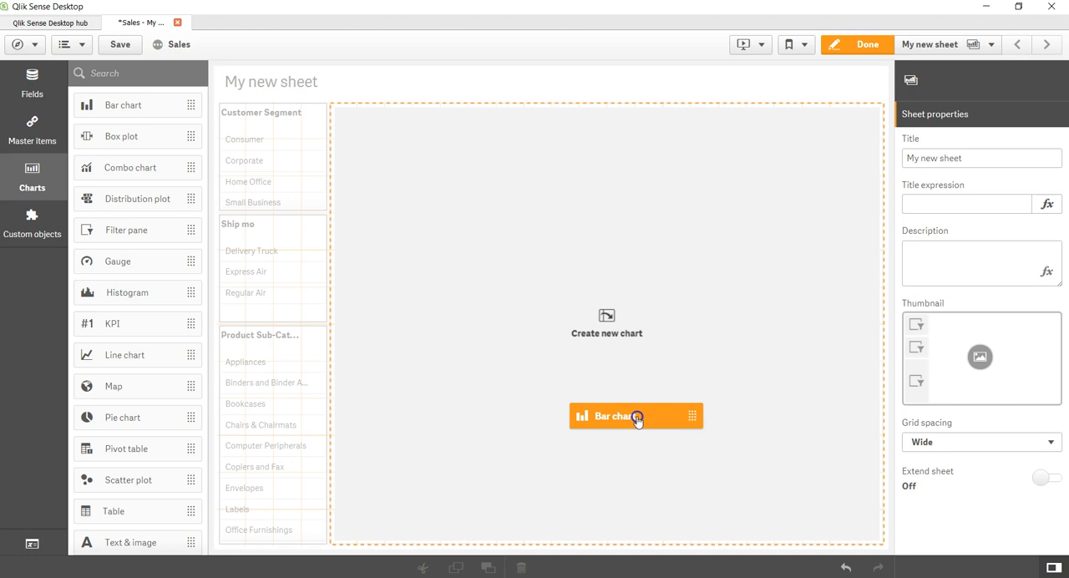
pyautogui.moveTo(636, 416); pyautogui.dragTo(614, 192)
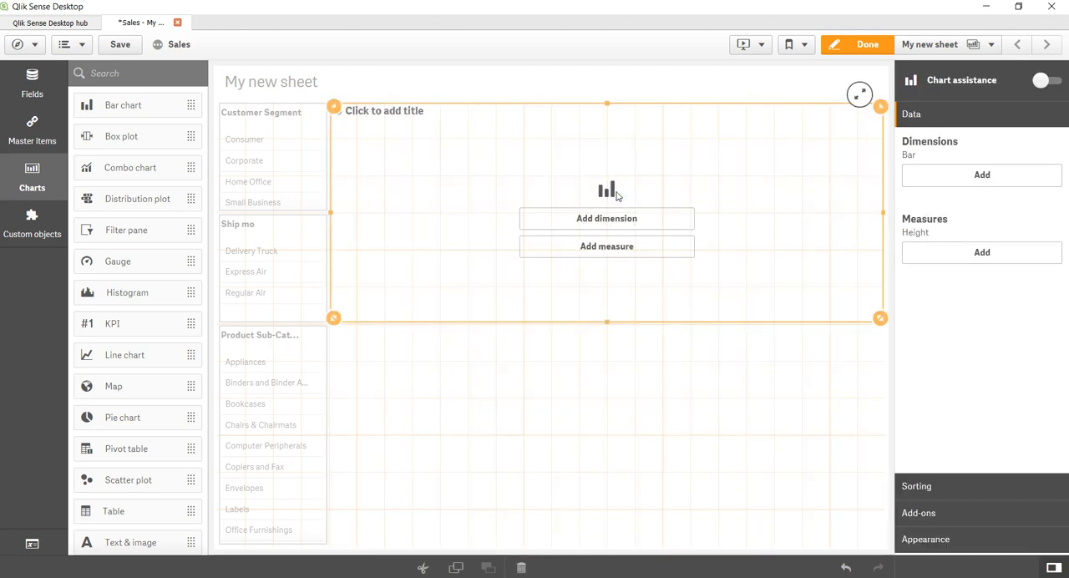
# - Browse the master dimensions, then bring up the bar chart's dimension choices
pyautogui.click(608, 217)
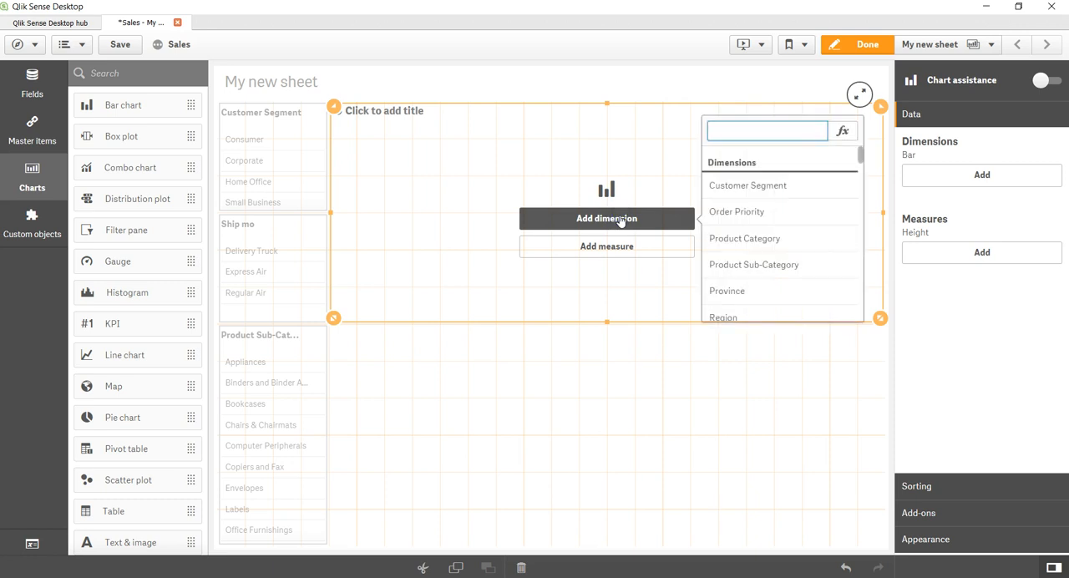
pyautogui.moveTo(749, 261)
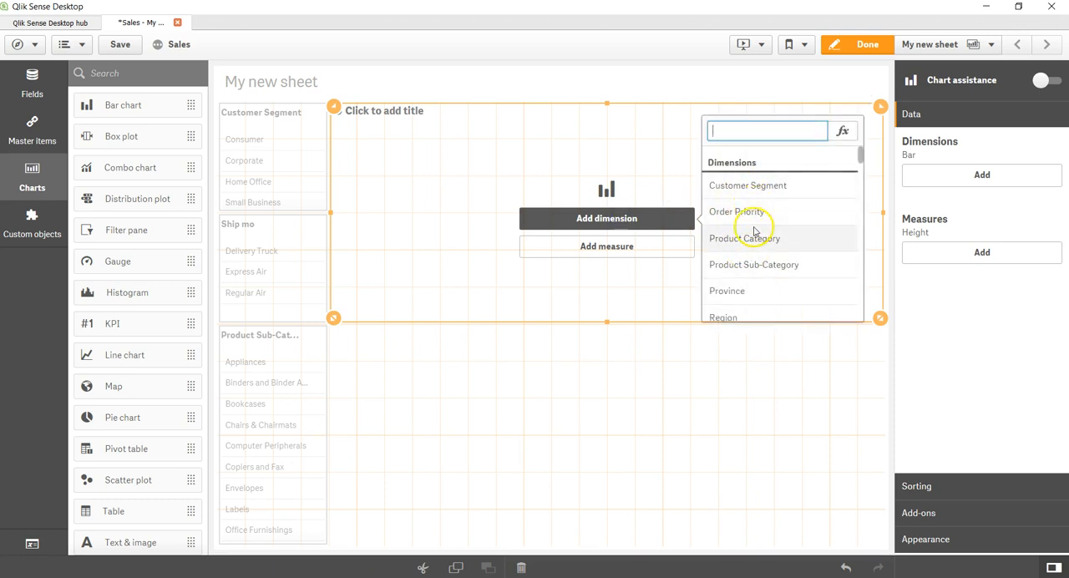
pyautogui.click(31, 130)
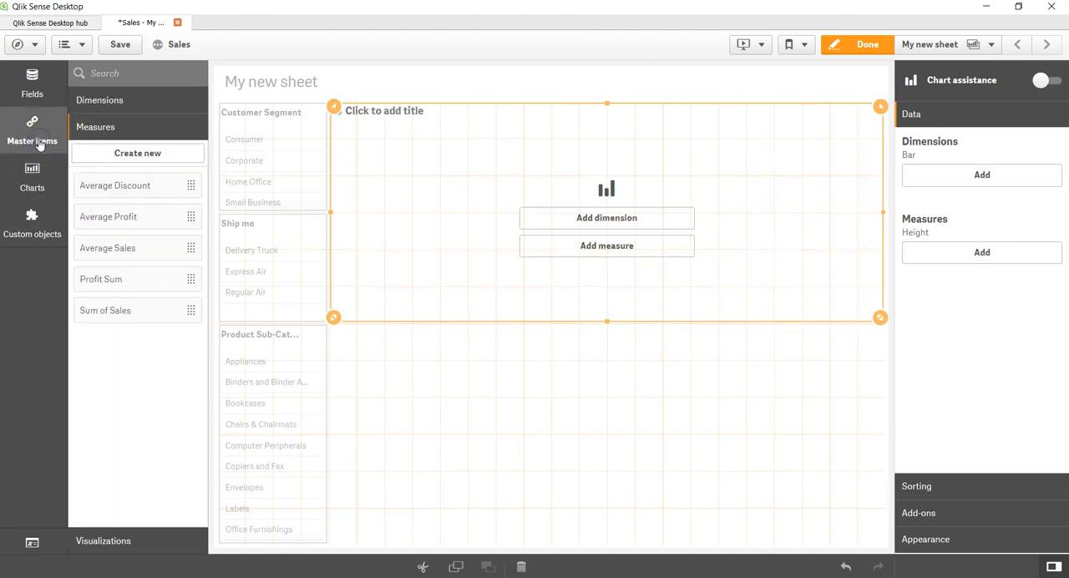
pyautogui.click(100, 101)
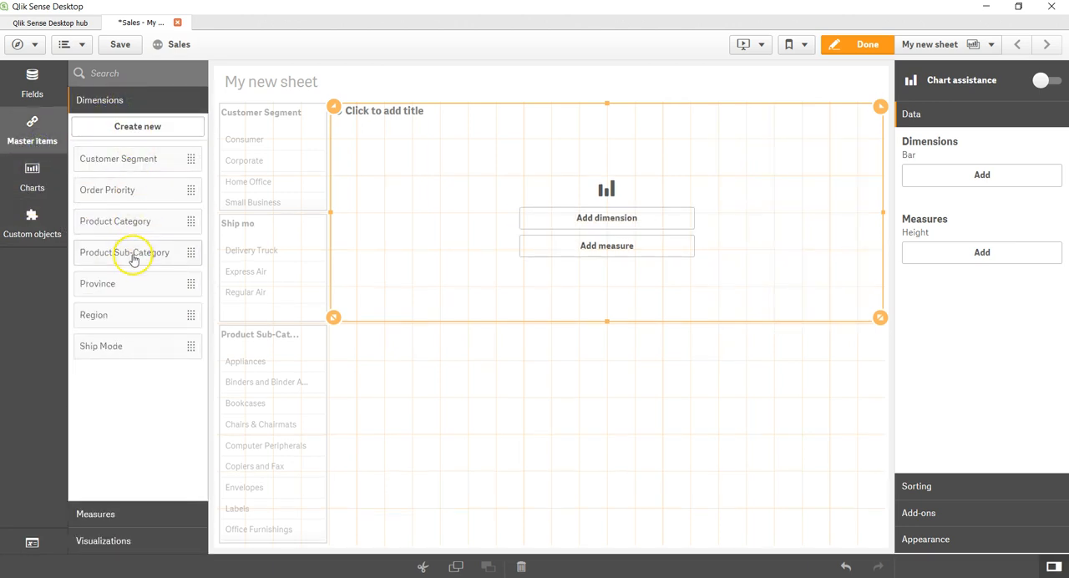
pyautogui.moveTo(130, 307)
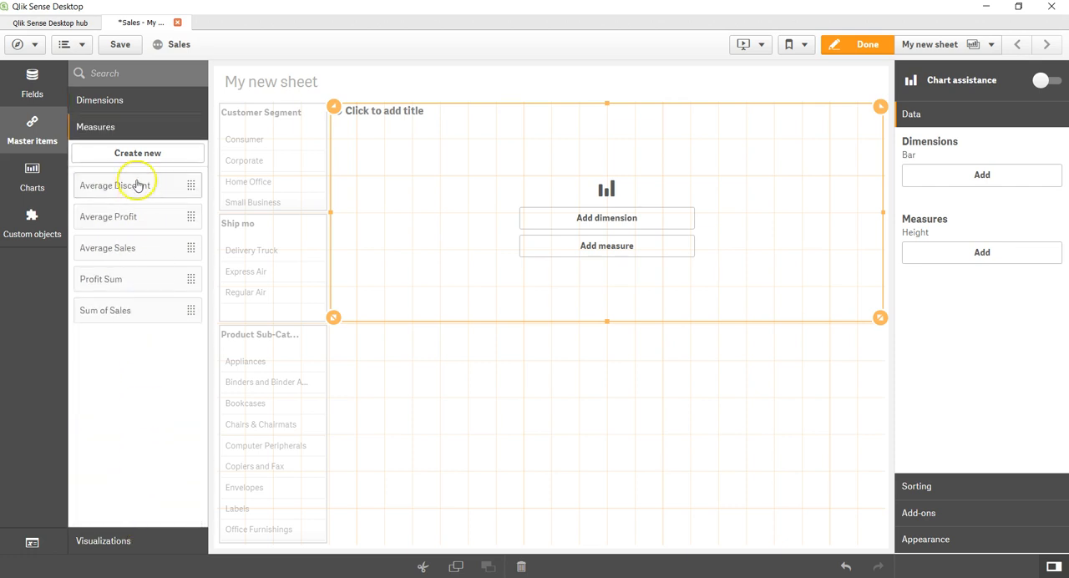
pyautogui.moveTo(451, 213)
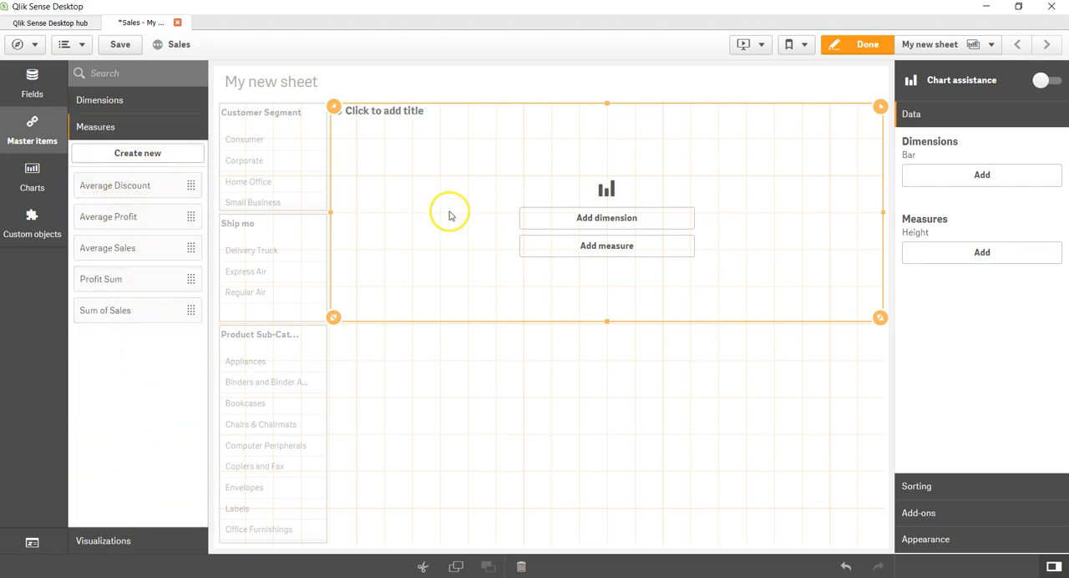
pyautogui.click(606, 217)
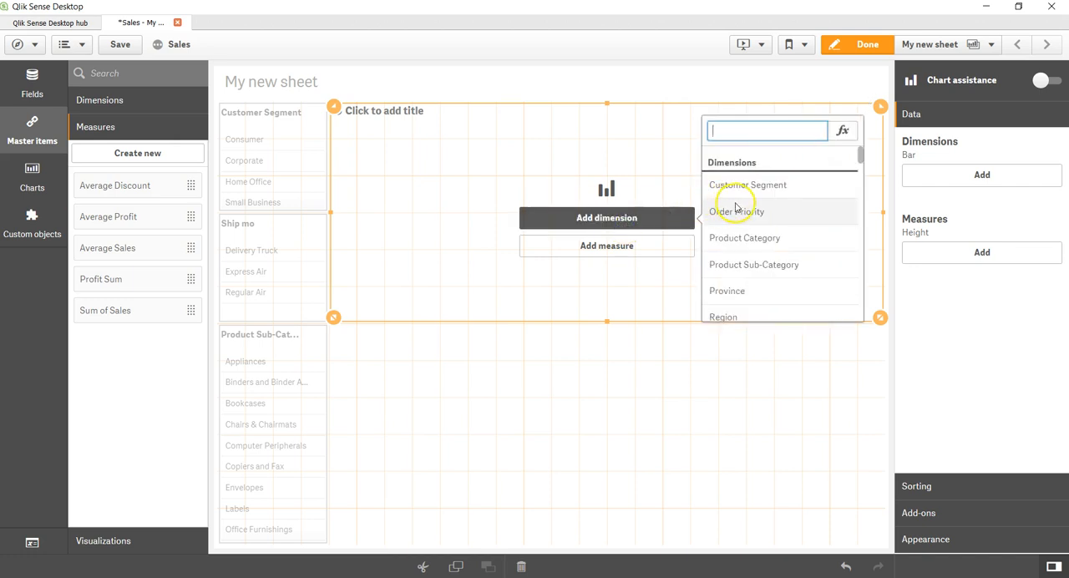
# - Give the bar chart Customer Segment as dimension and Profit Sum as measure
pyautogui.click(748, 185)
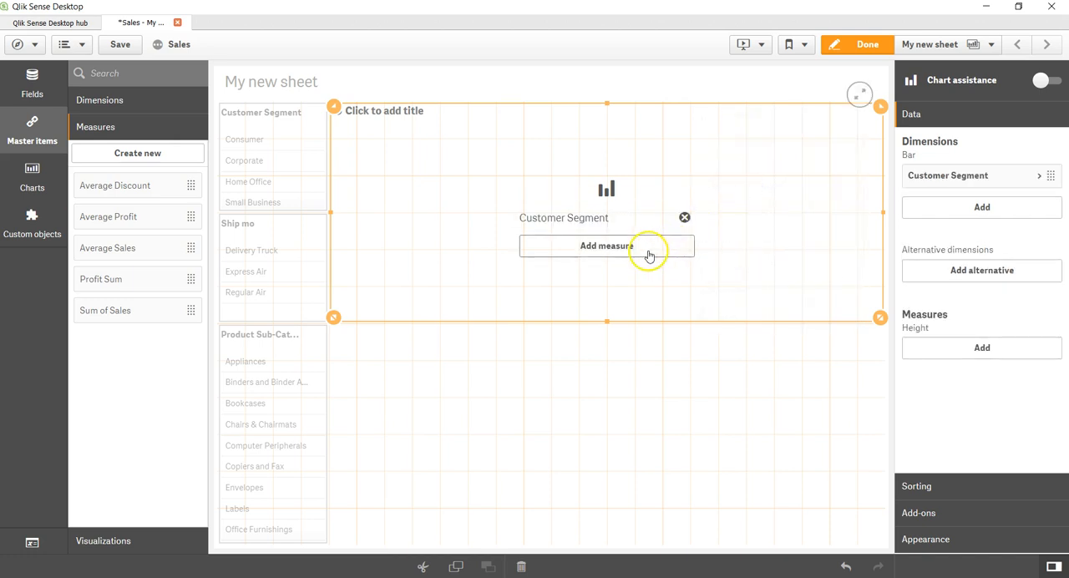
pyautogui.click(606, 246)
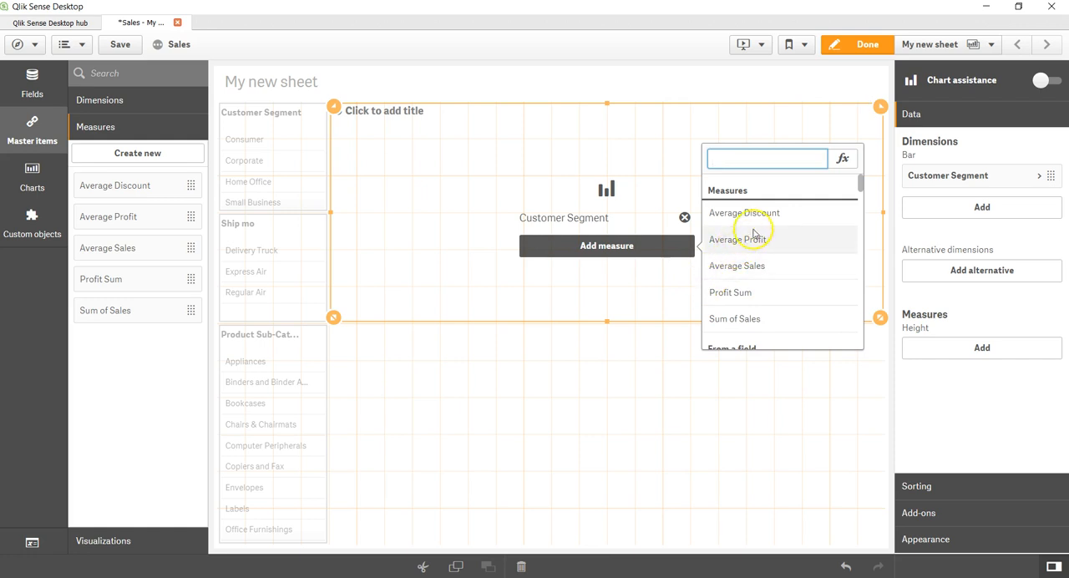
pyautogui.moveTo(735, 300)
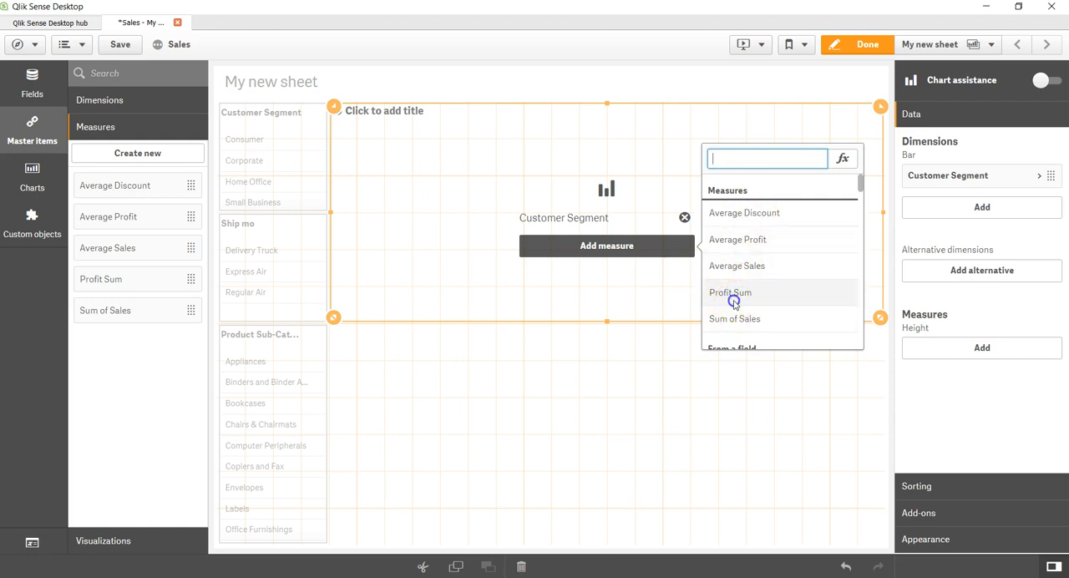
pyautogui.click(729, 292)
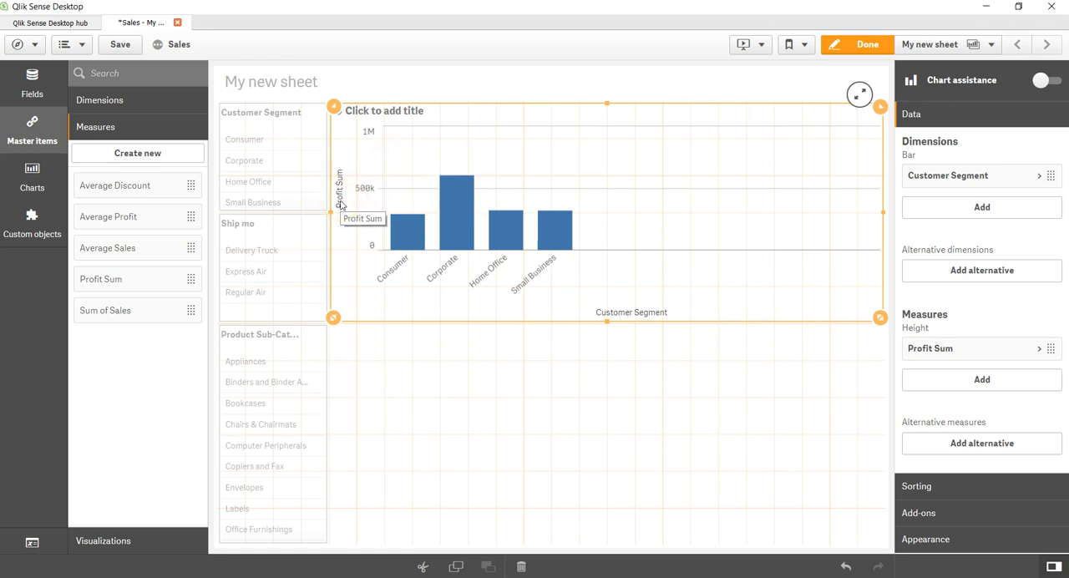
pyautogui.moveTo(638, 208)
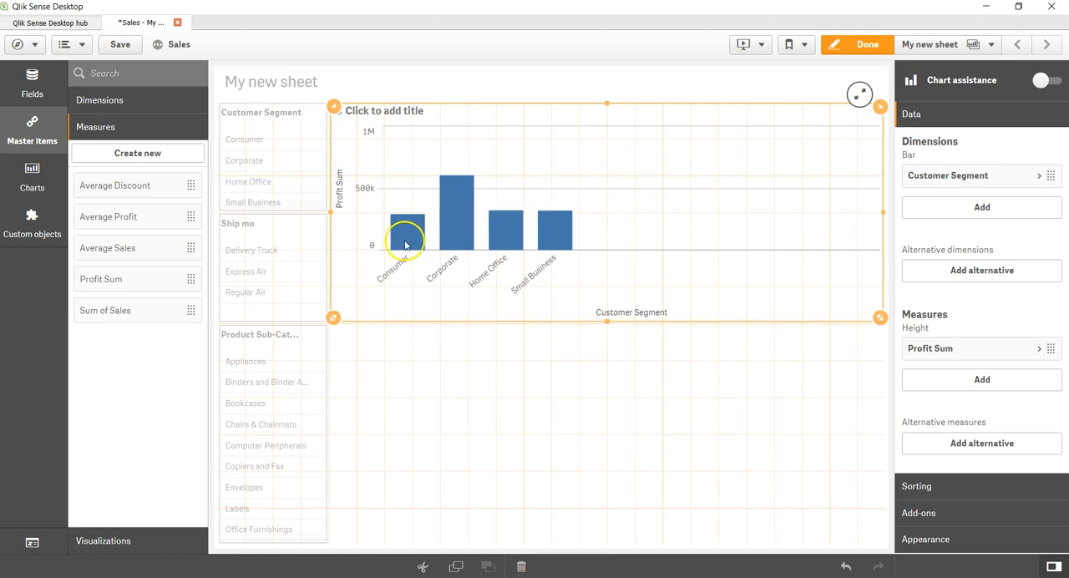
pyautogui.moveTo(561, 266)
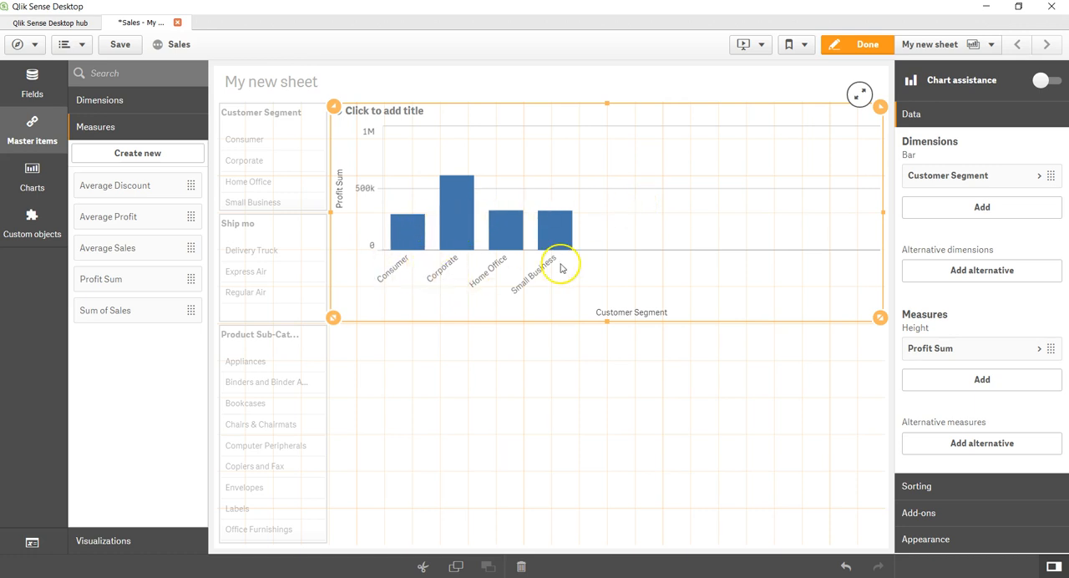
pyautogui.moveTo(456, 175)
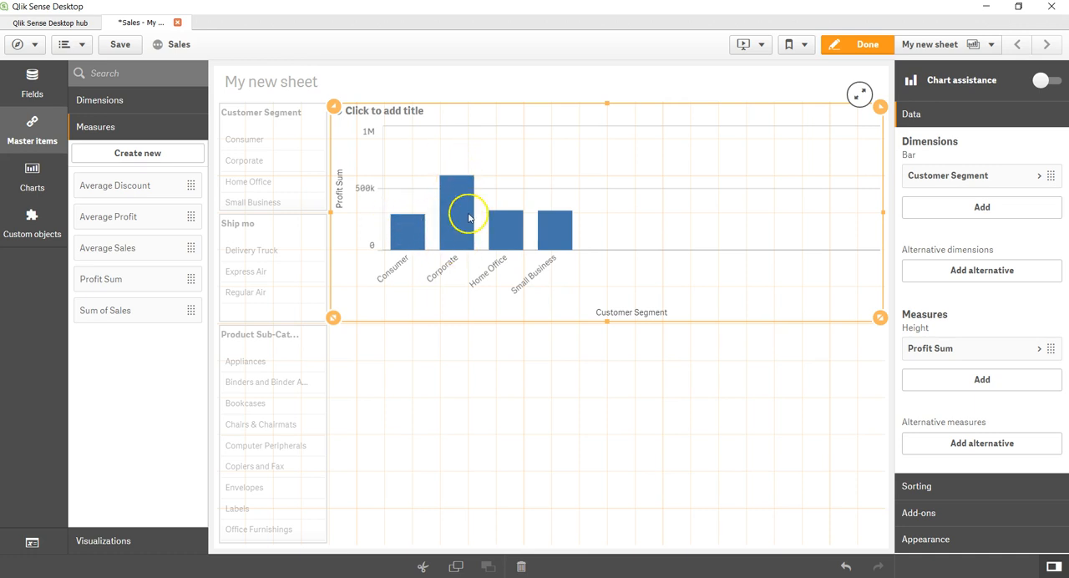
pyautogui.moveTo(555, 225)
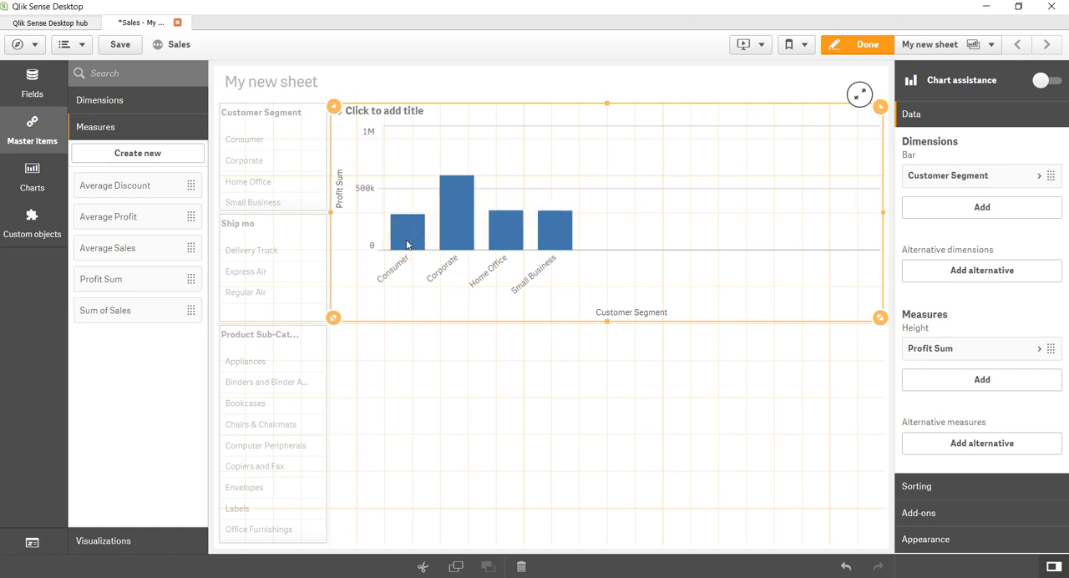
pyautogui.moveTo(761, 251)
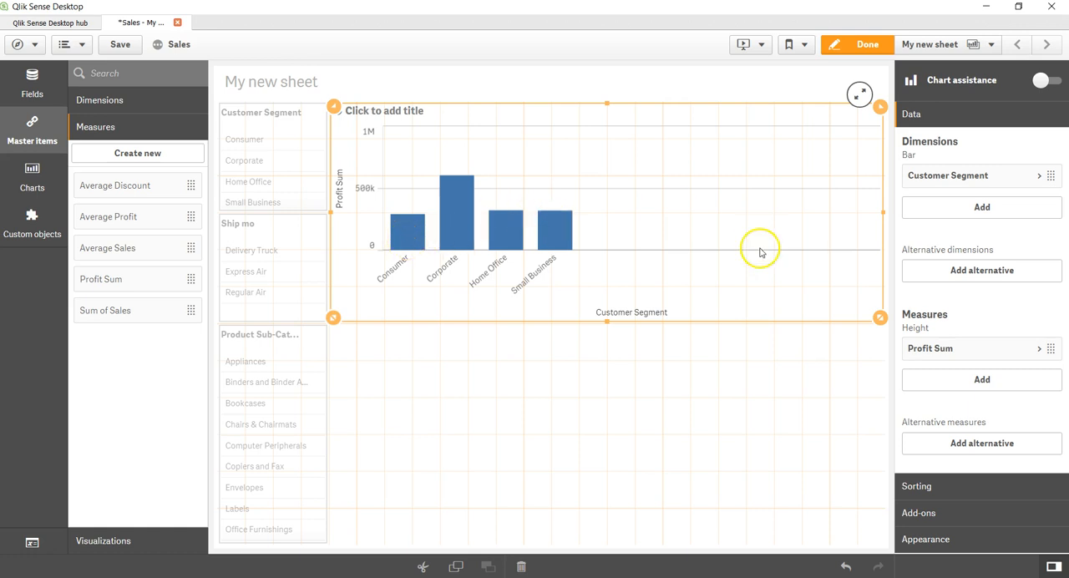
pyautogui.moveTo(491, 284)
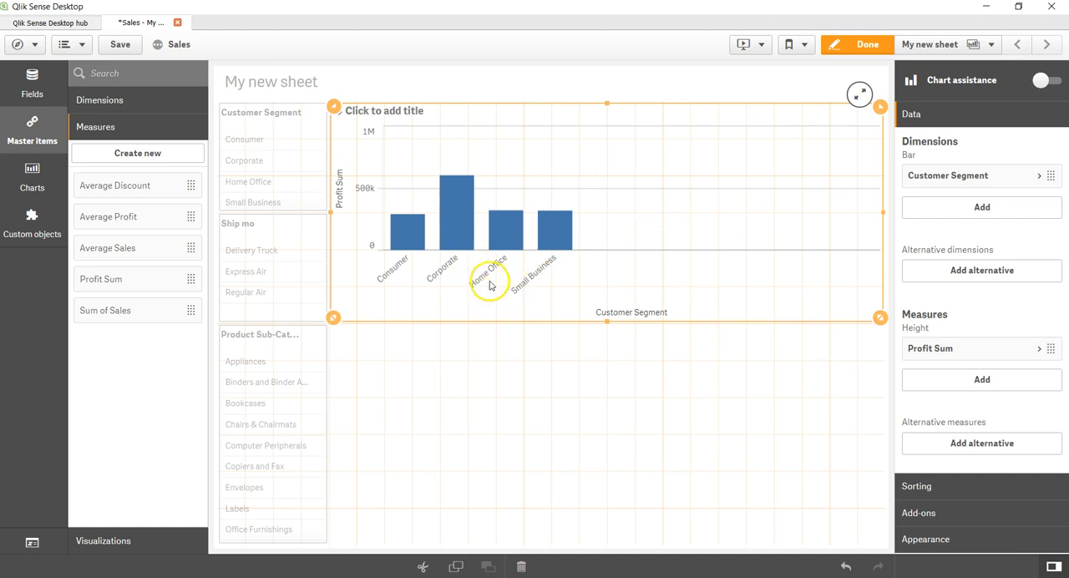
pyautogui.moveTo(886, 217)
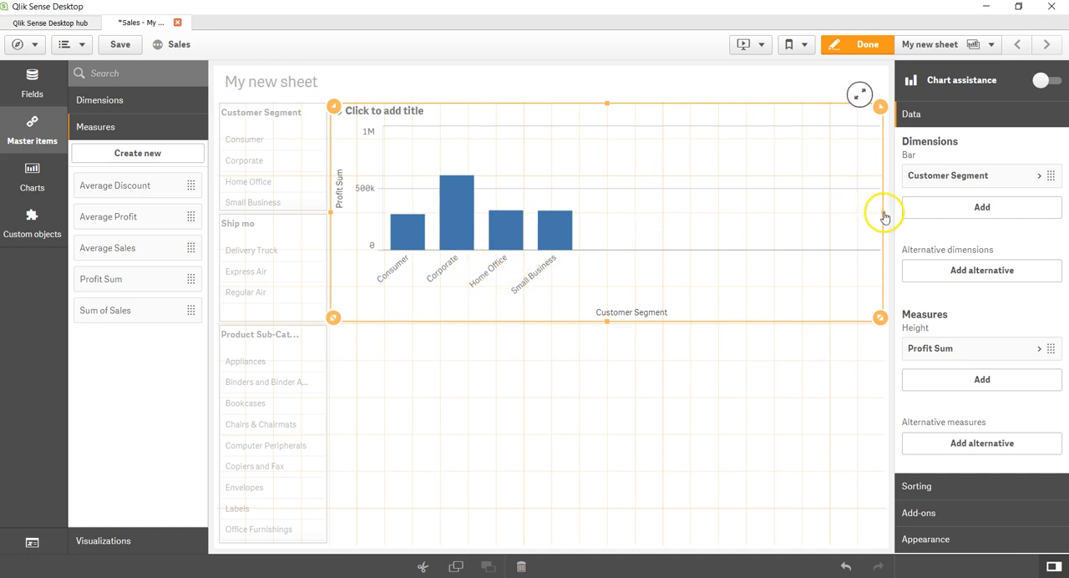
# - Narrow the chart from its right edge to roughly the left column's width
pyautogui.moveTo(881, 224); pyautogui.dragTo(662, 231)
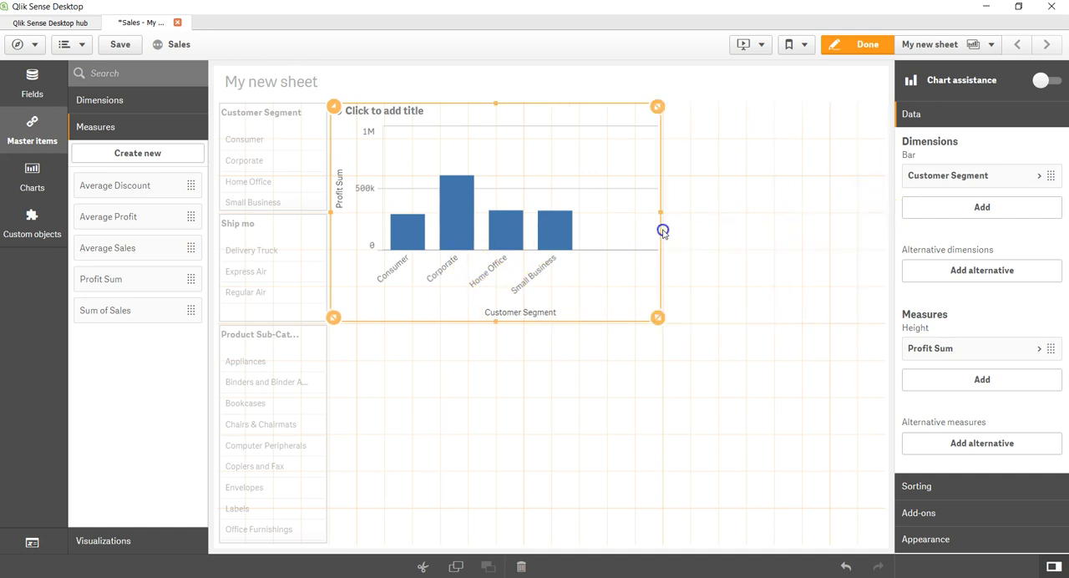
pyautogui.moveTo(662, 230); pyautogui.dragTo(601, 225)
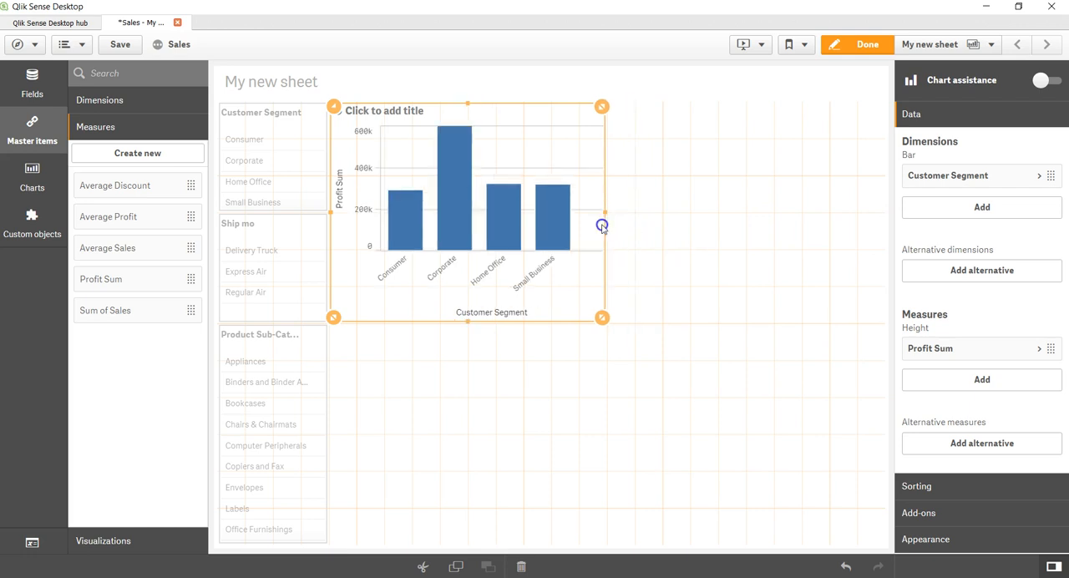
pyautogui.moveTo(601, 225); pyautogui.dragTo(538, 234)
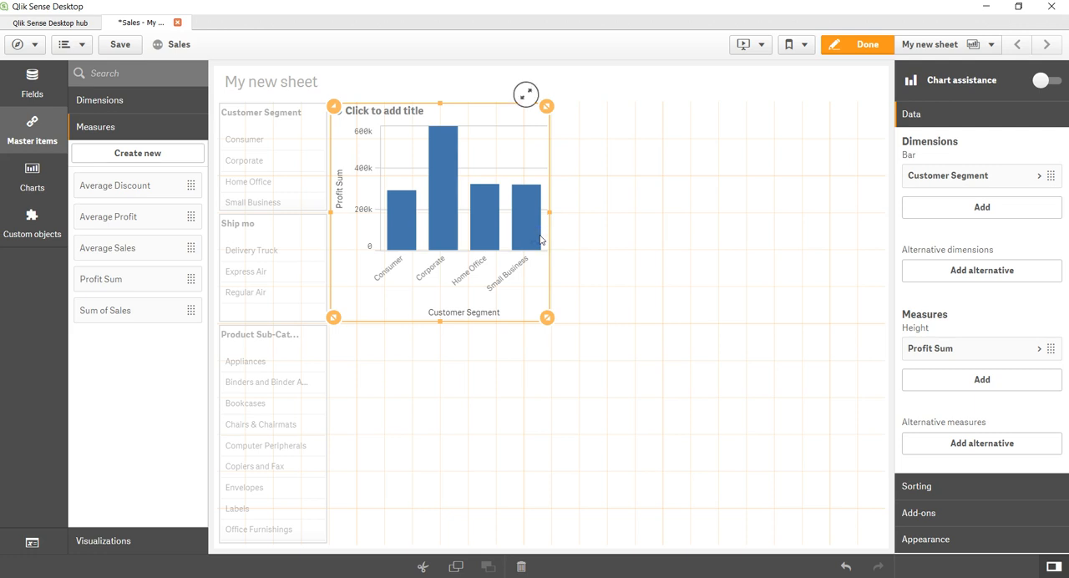
pyautogui.moveTo(946, 130)
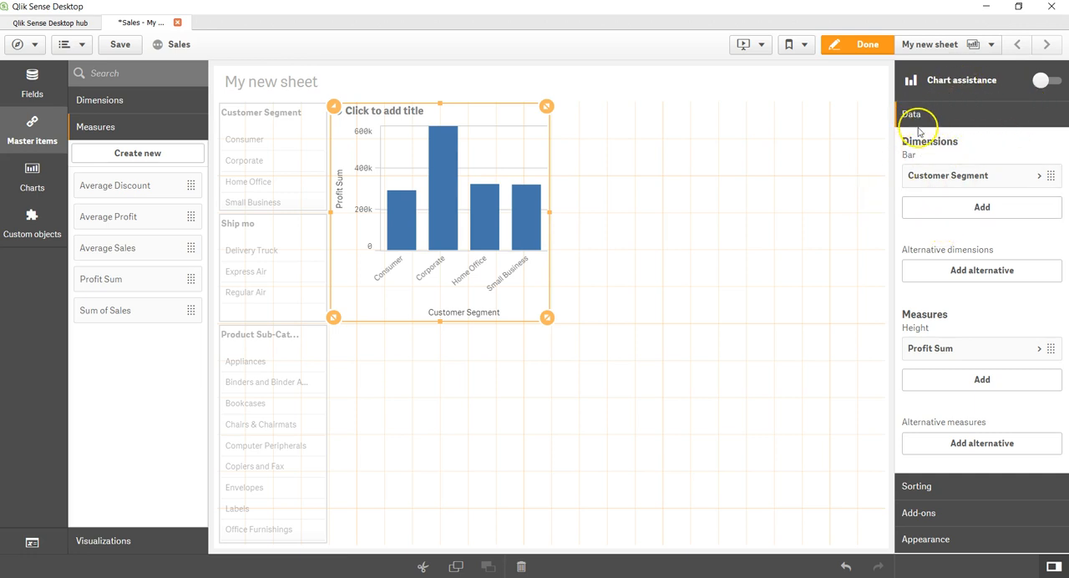
pyautogui.moveTo(912, 123)
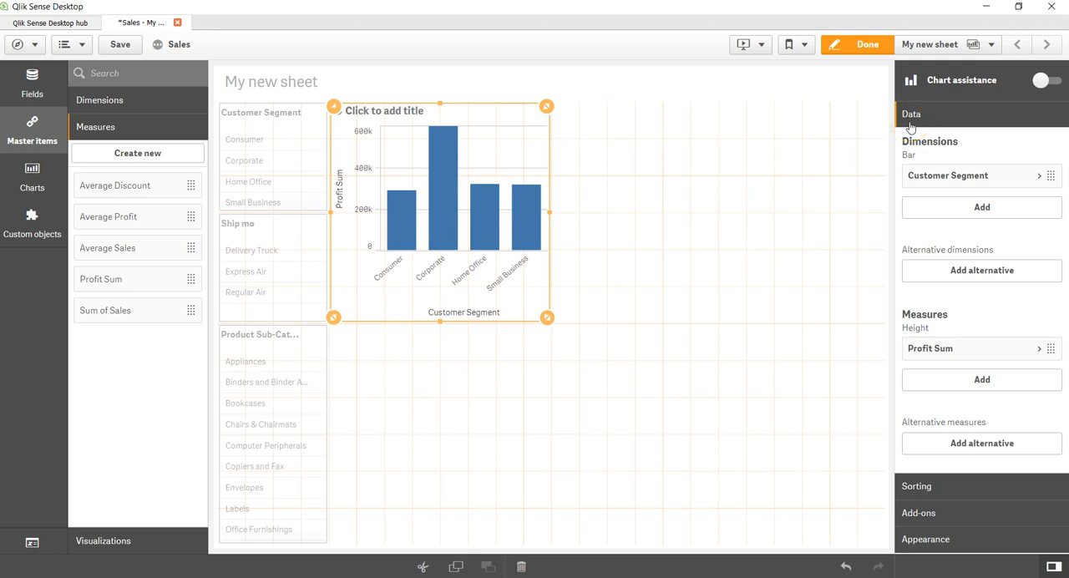
pyautogui.moveTo(928, 142)
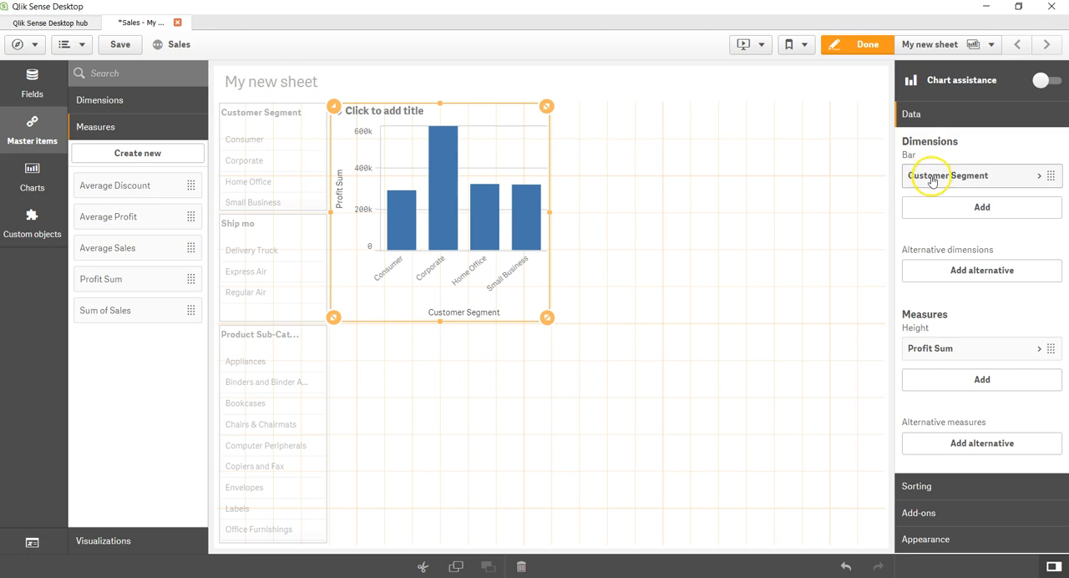
pyautogui.moveTo(958, 182)
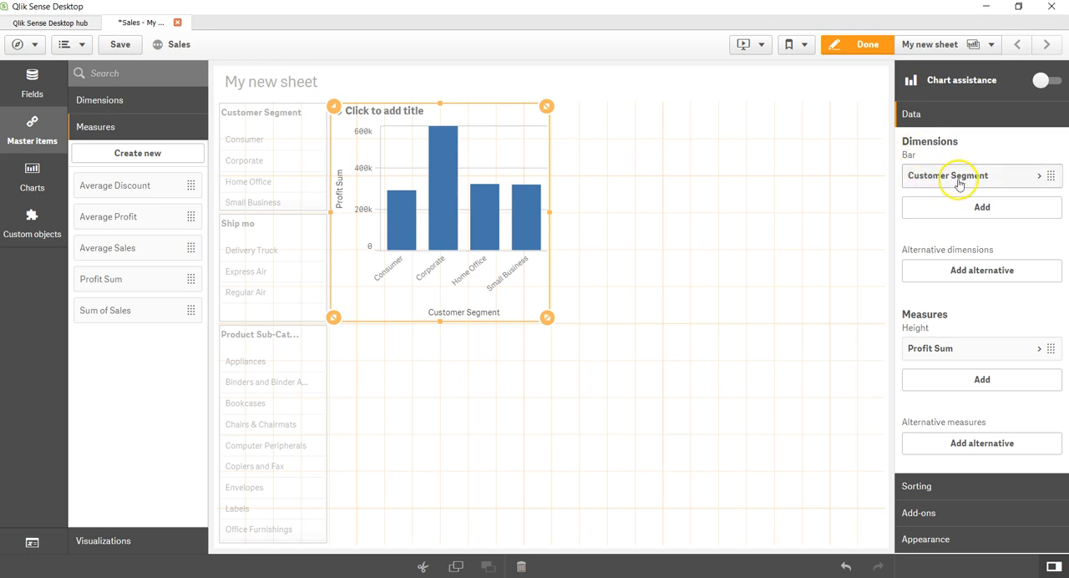
pyautogui.moveTo(982, 207)
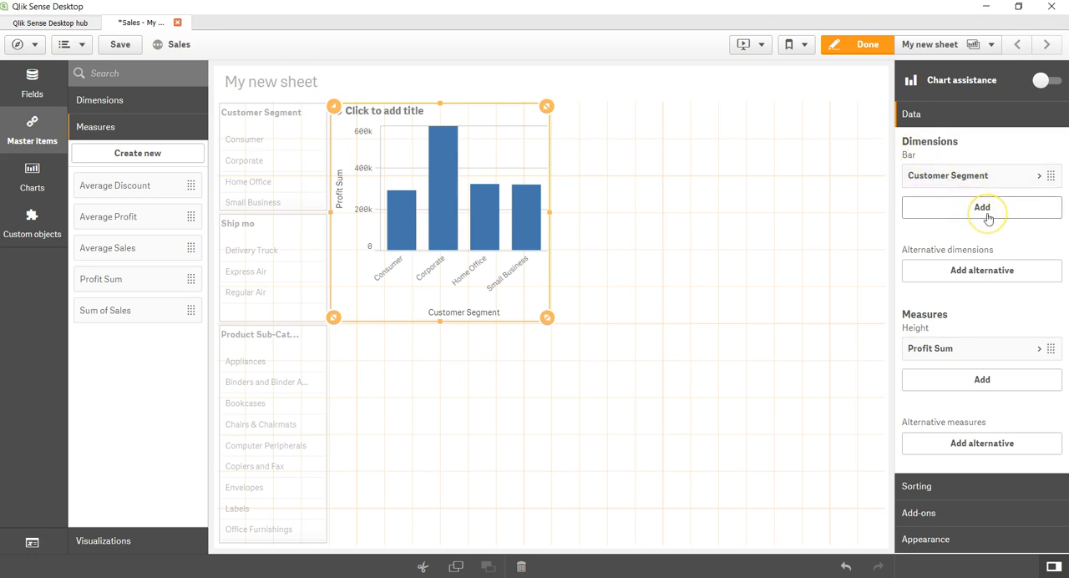
pyautogui.moveTo(982, 271)
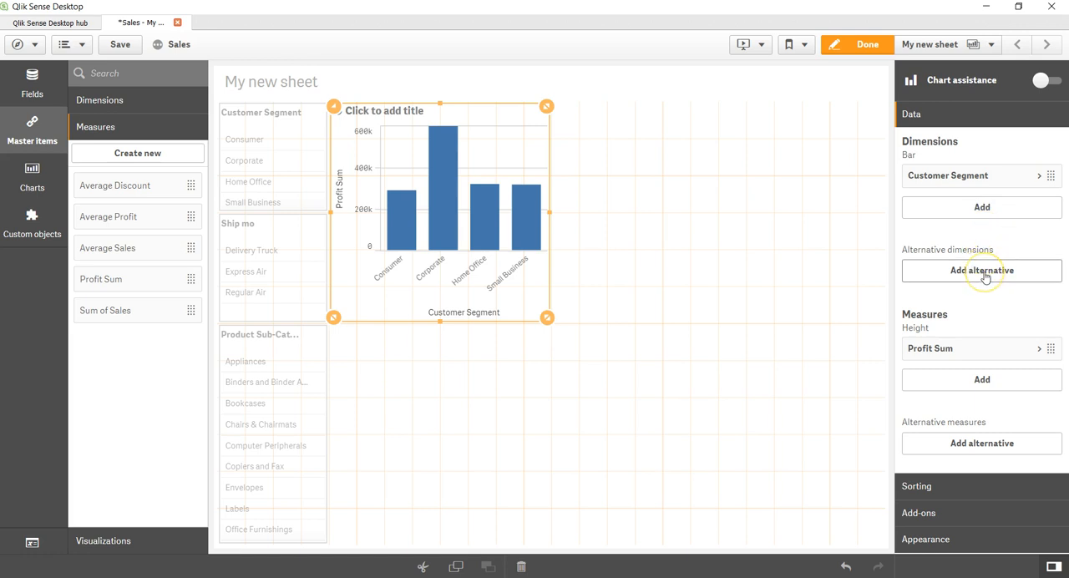
pyautogui.moveTo(986, 275)
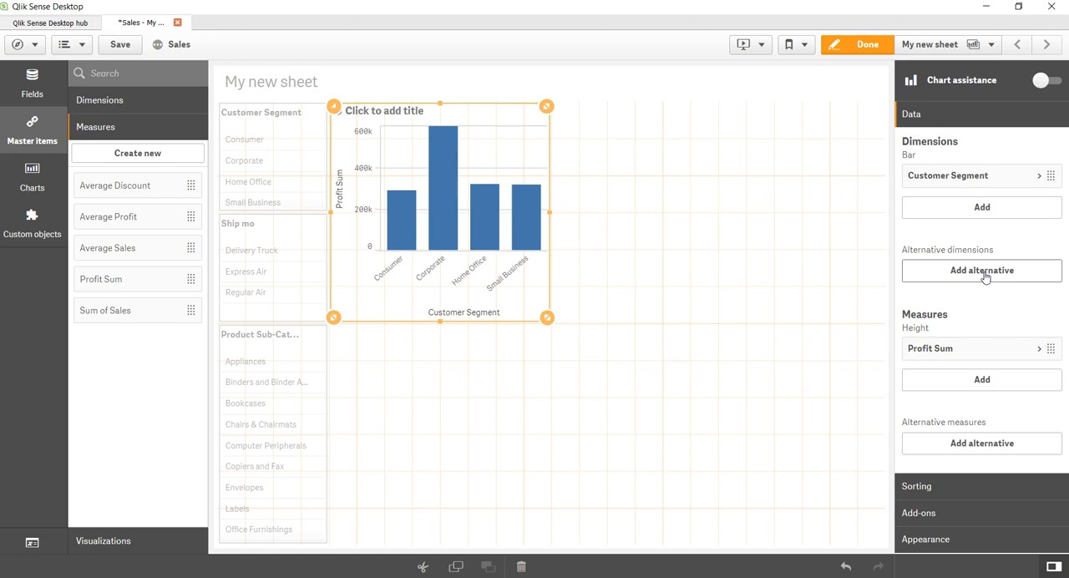
pyautogui.moveTo(986, 314)
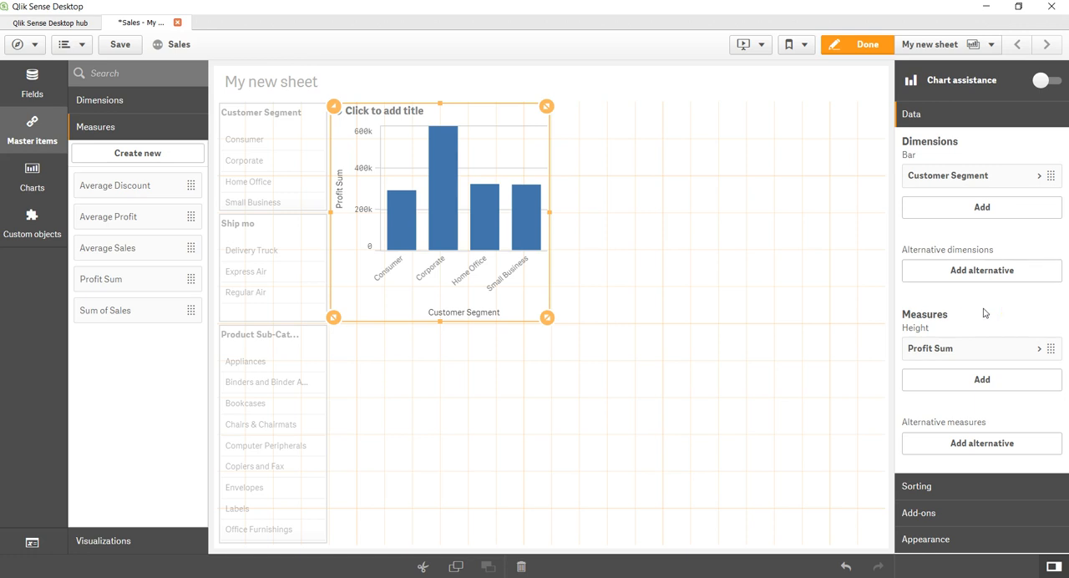
pyautogui.moveTo(949, 348)
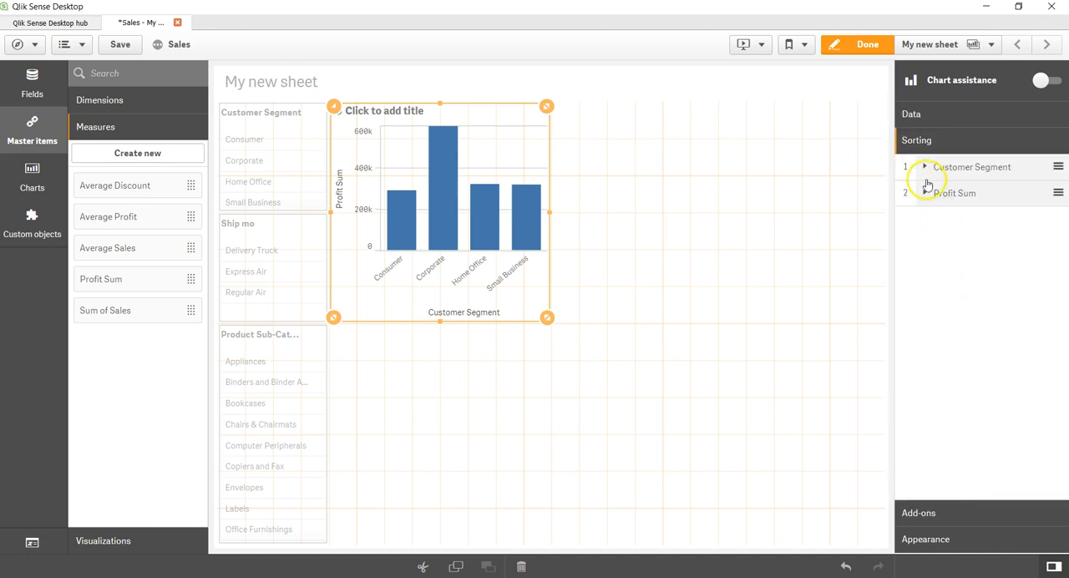
# - Review Customer Segment and Profit Sum sorting, leaving both on automatic
pyautogui.click(925, 168)
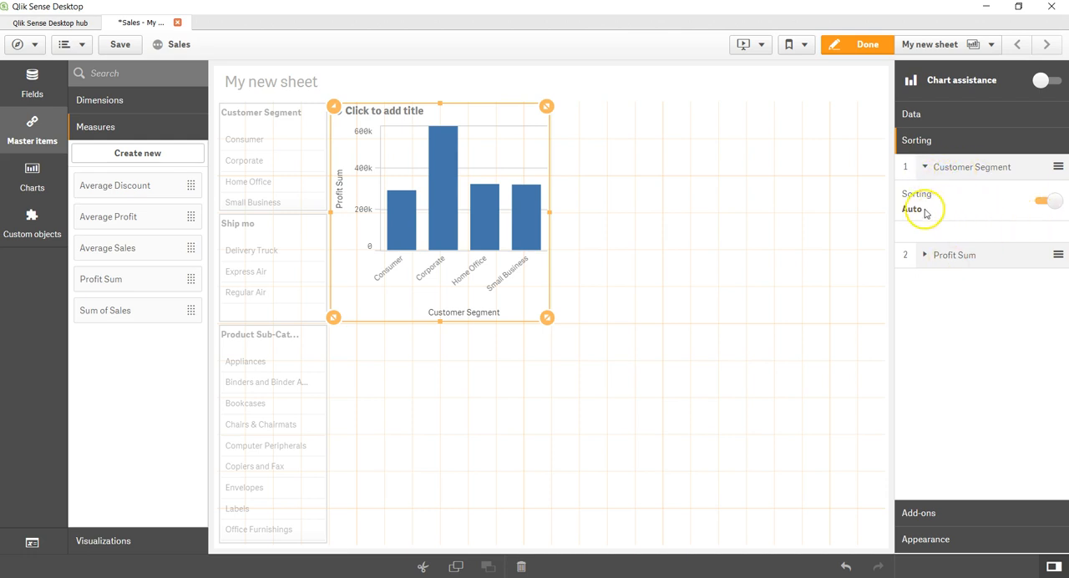
pyautogui.moveTo(1016, 214)
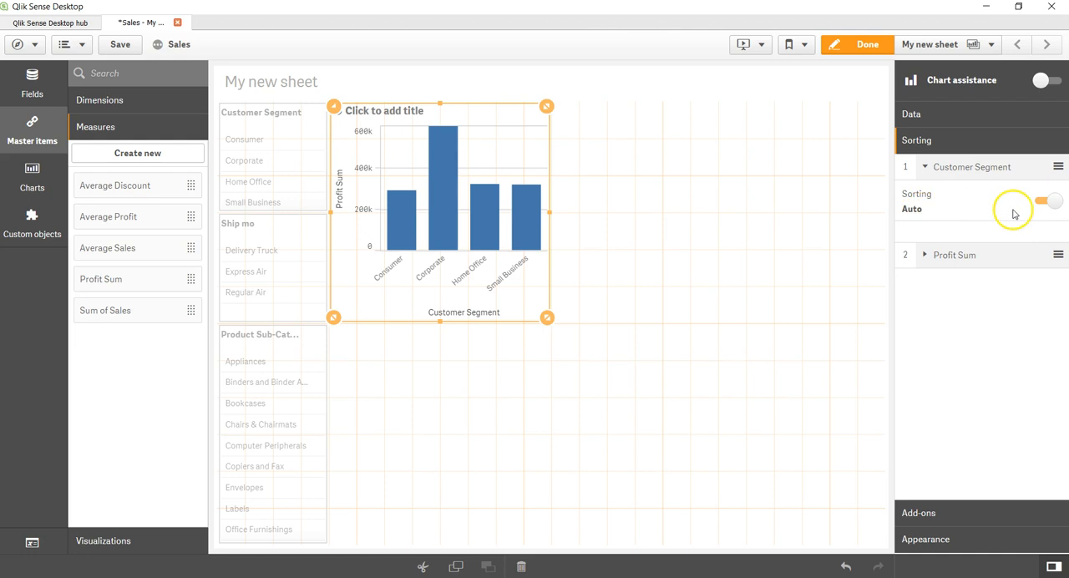
pyautogui.click(1054, 201)
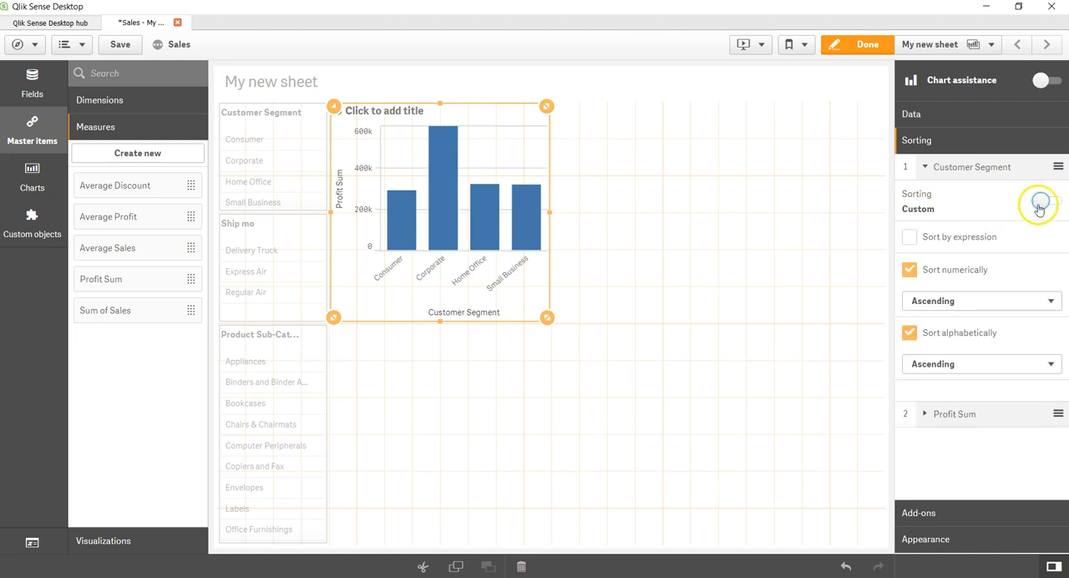
pyautogui.moveTo(967, 204)
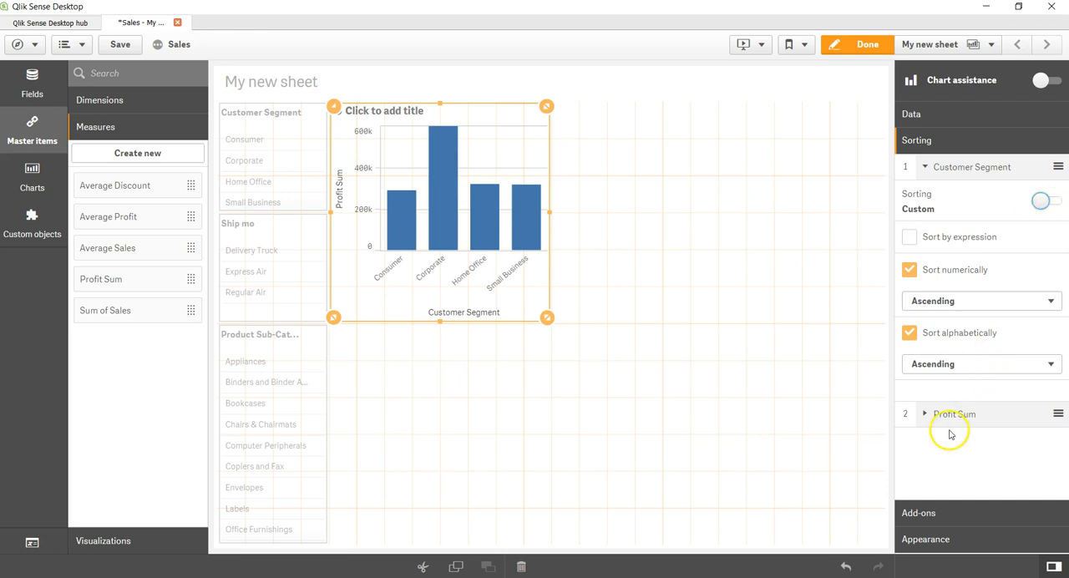
pyautogui.click(952, 414)
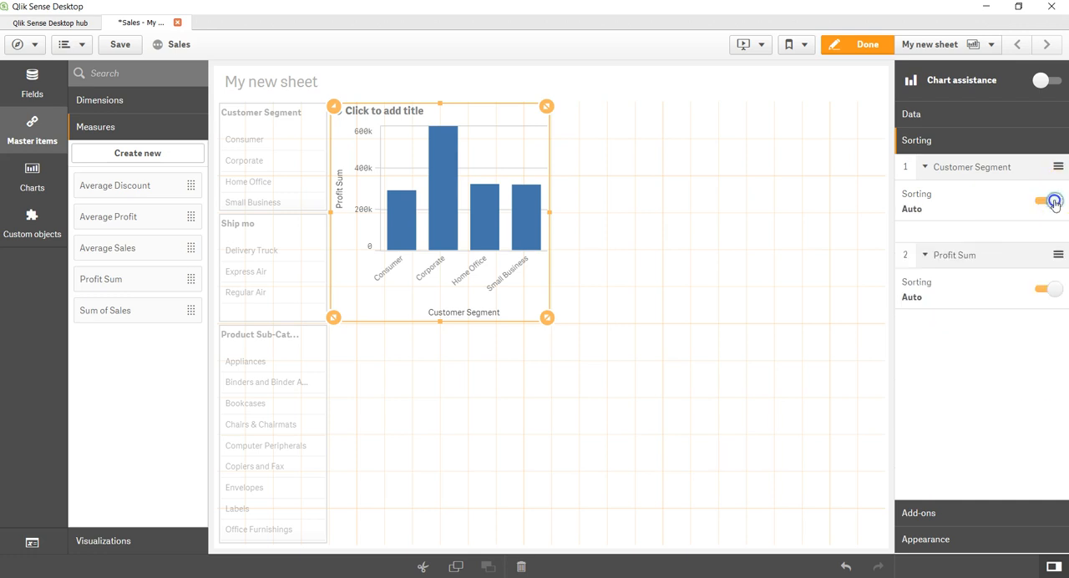
pyautogui.click(938, 167)
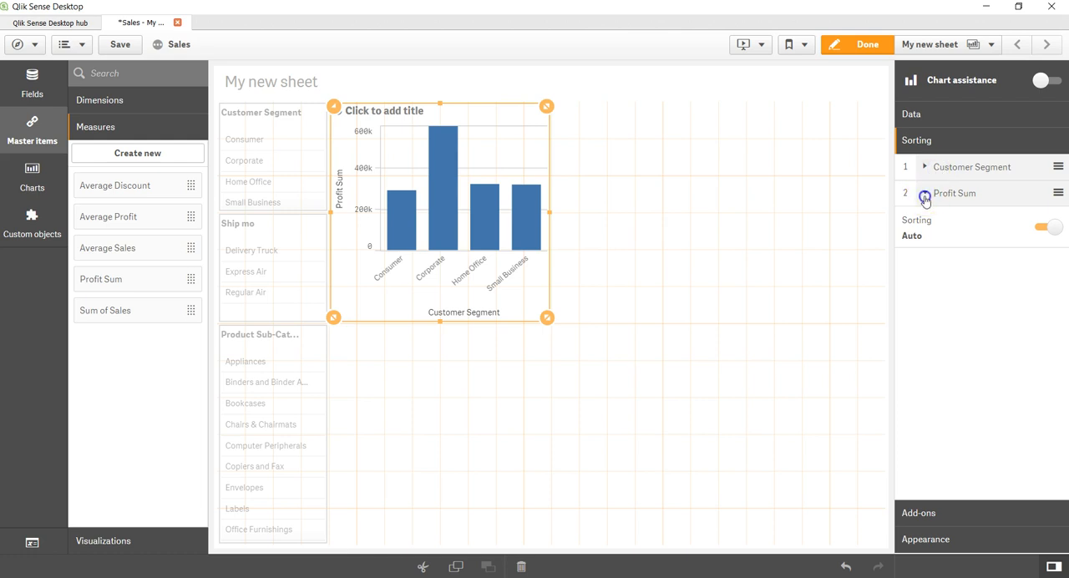
# - Review add-on data handling, keeping zero values included and the calculation condition empty
pyautogui.click(926, 194)
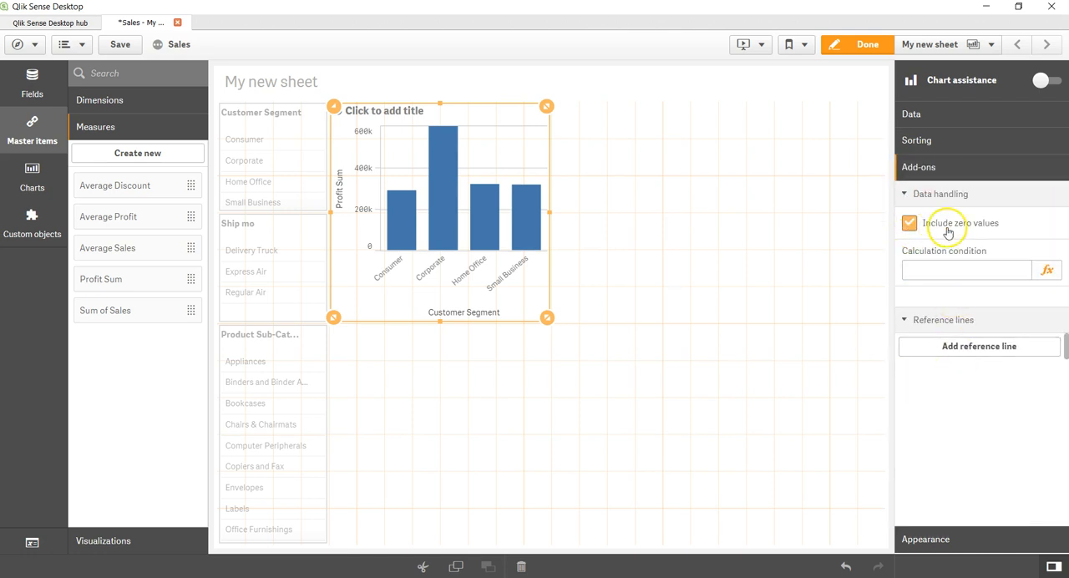
pyautogui.moveTo(918, 232)
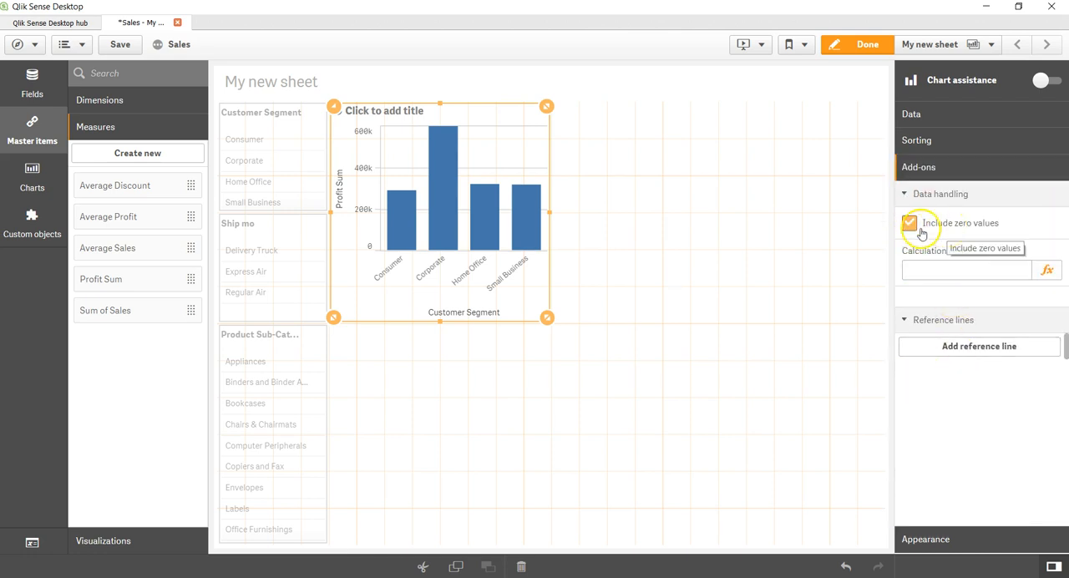
pyautogui.click(910, 224)
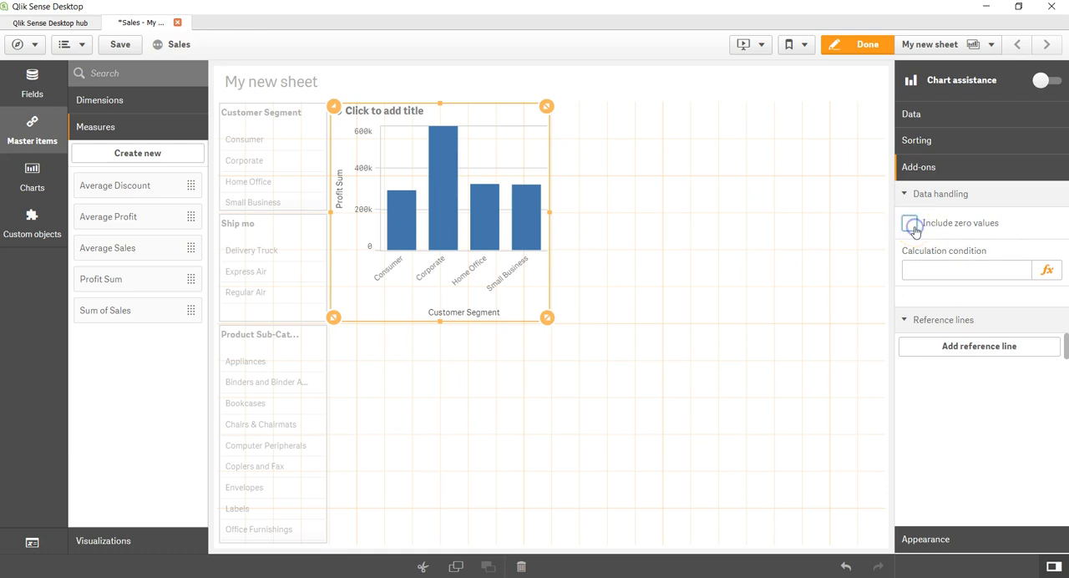
pyautogui.click(910, 224)
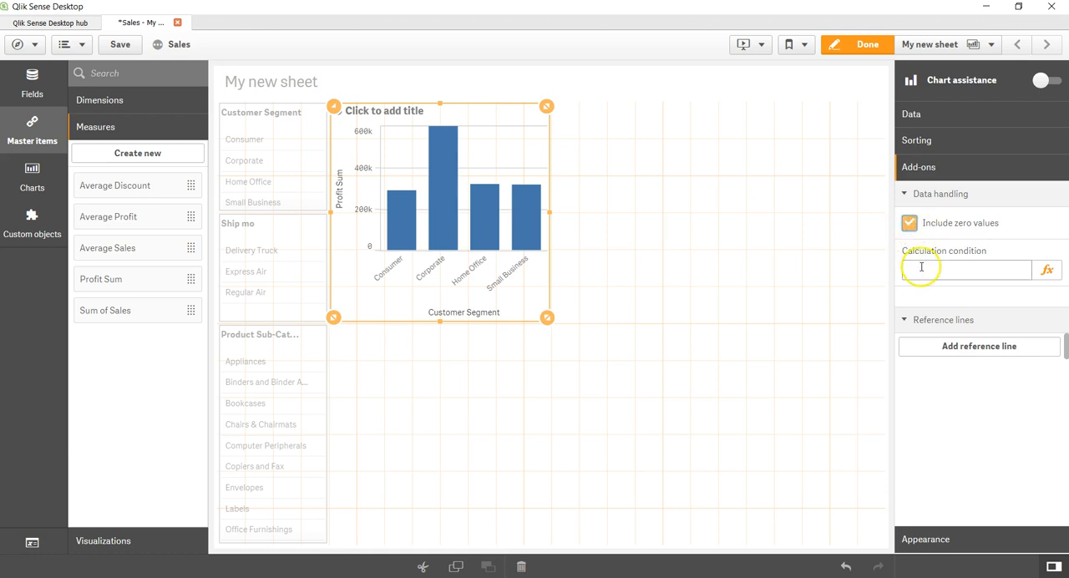
pyautogui.click(966, 271)
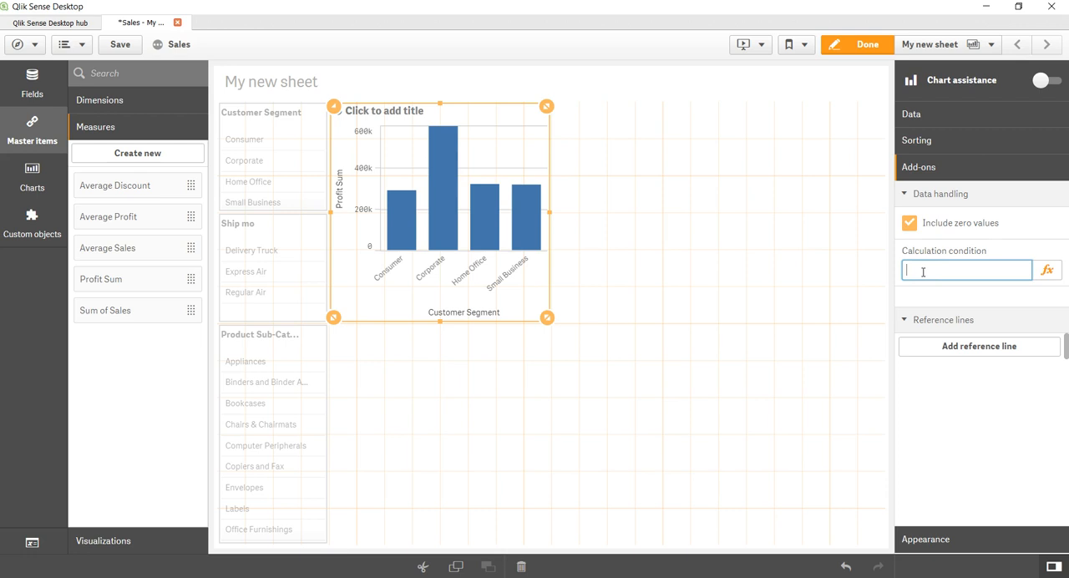
pyautogui.moveTo(506, 381)
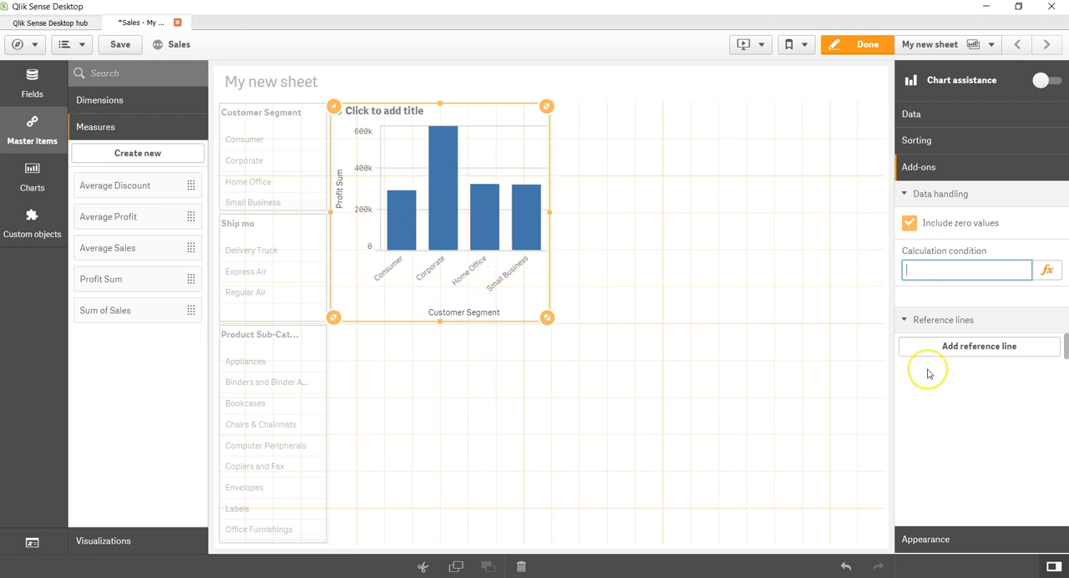
pyautogui.moveTo(928, 374)
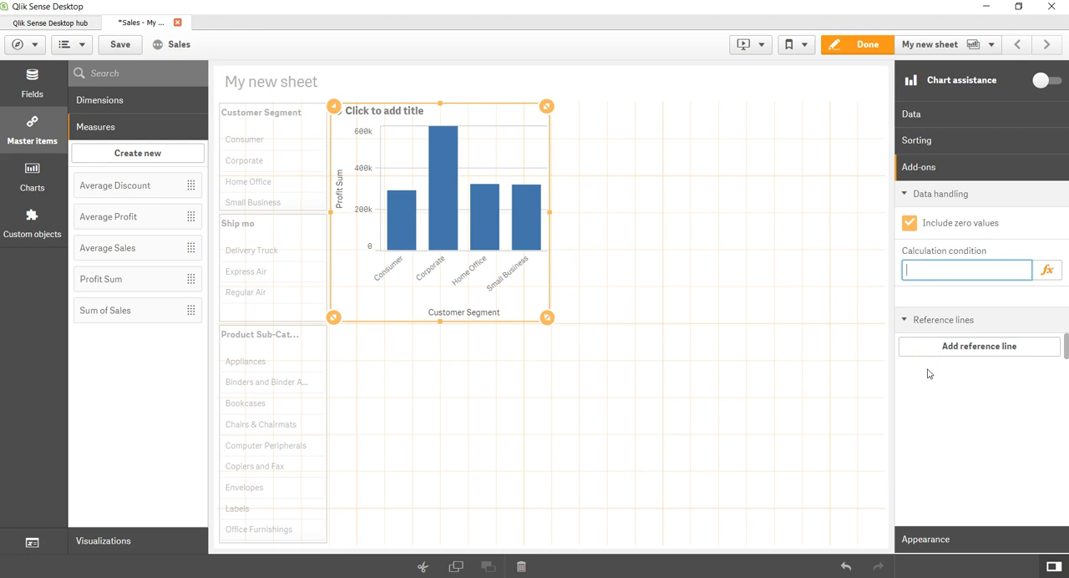
pyautogui.moveTo(899, 398)
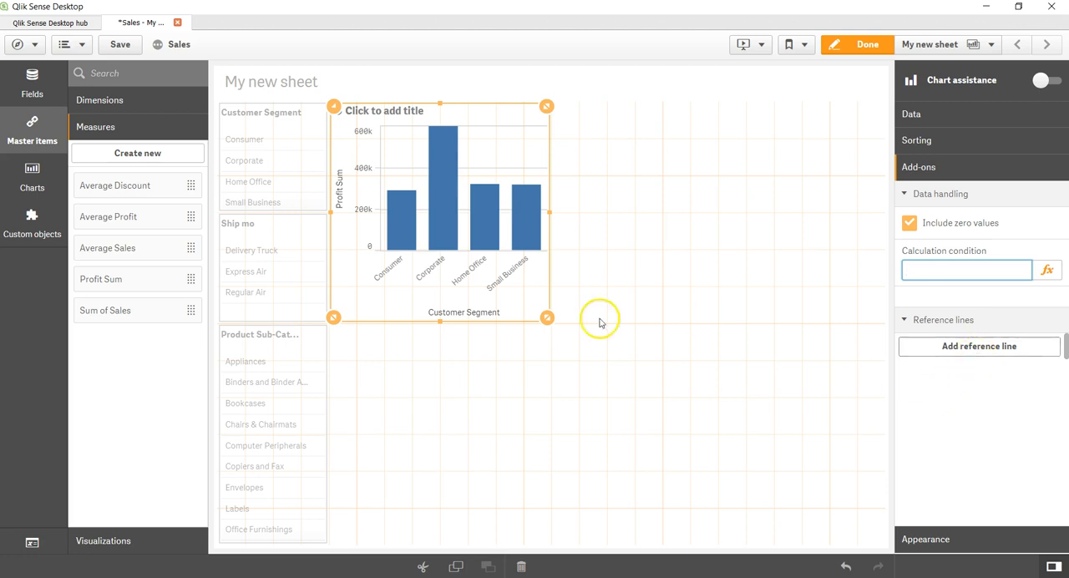
pyautogui.moveTo(391, 204)
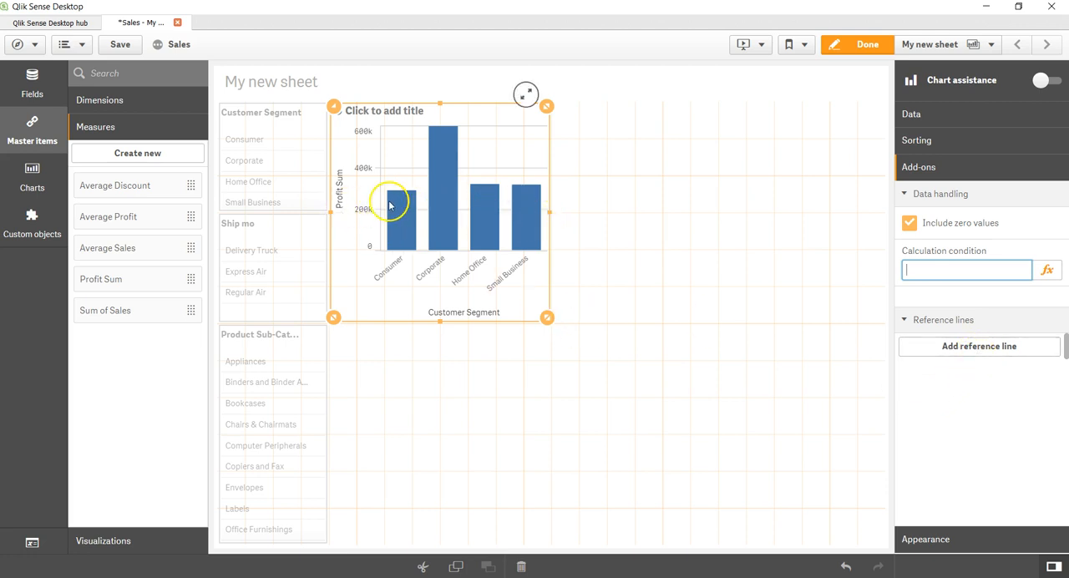
pyautogui.moveTo(374, 210)
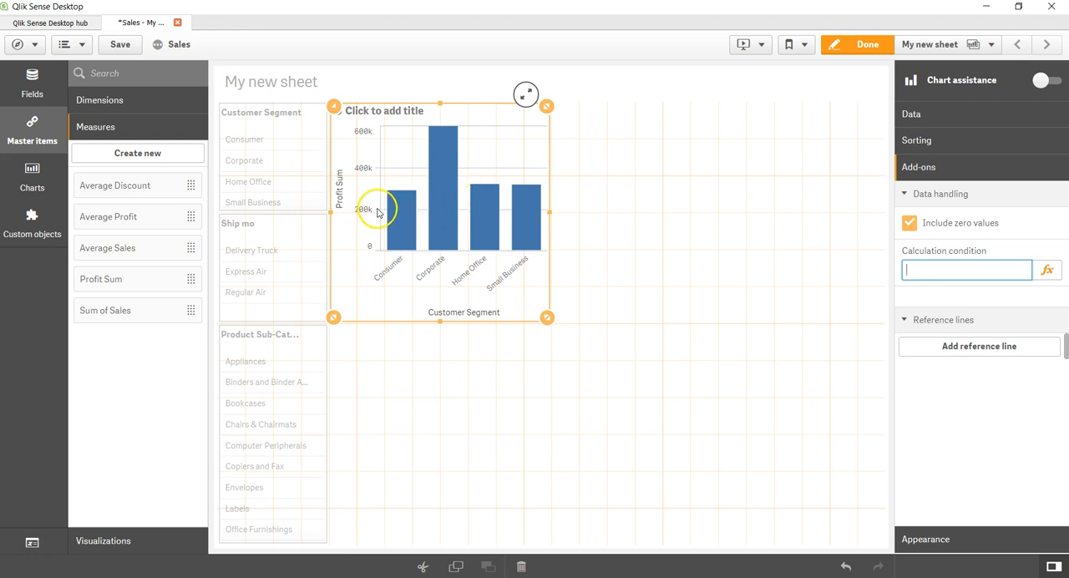
pyautogui.moveTo(401, 177)
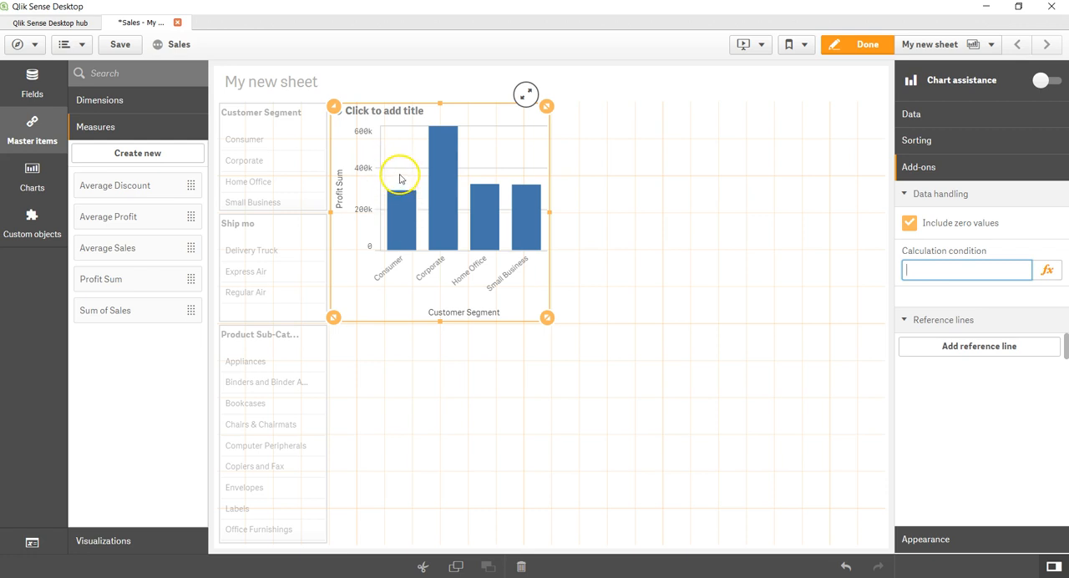
pyautogui.moveTo(407, 192)
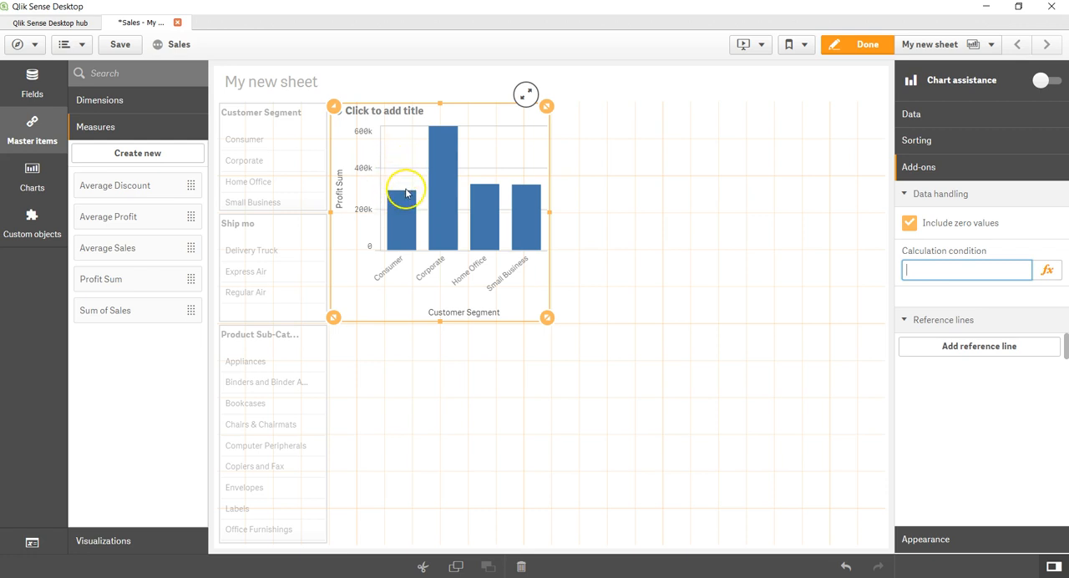
pyautogui.click(978, 347)
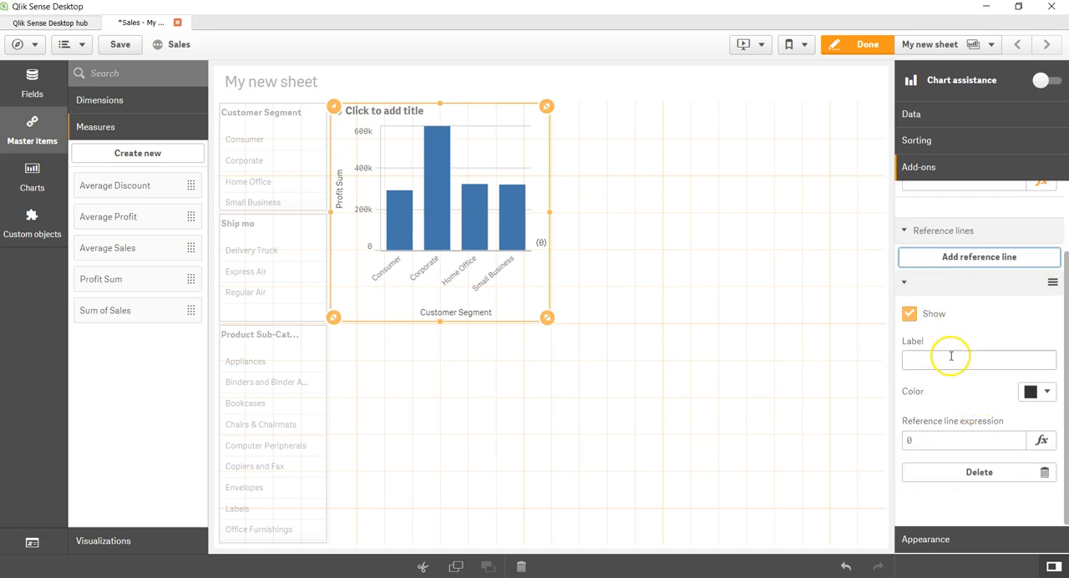
pyautogui.moveTo(969, 471)
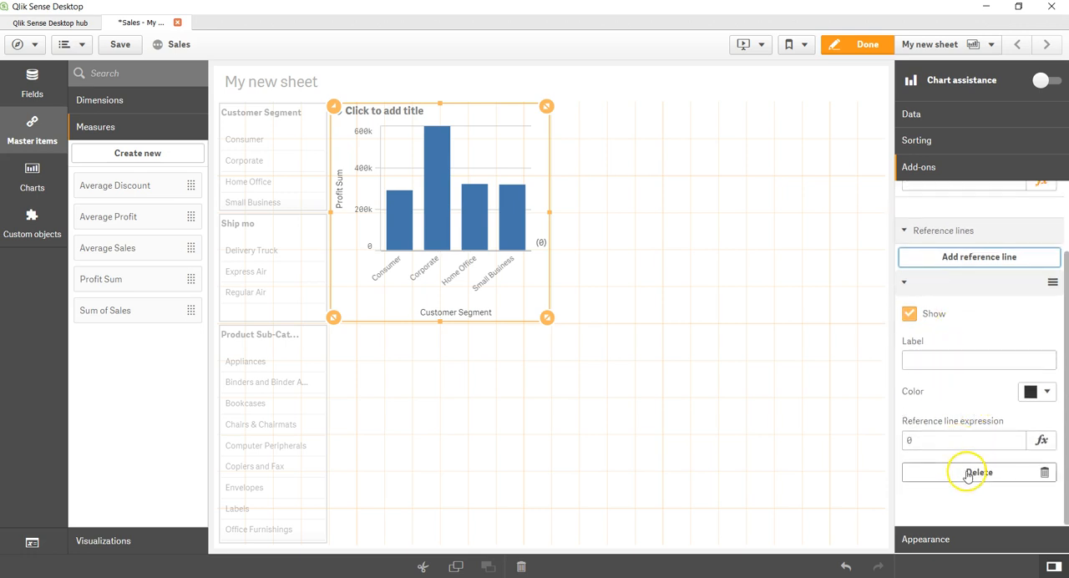
pyautogui.moveTo(1032, 391)
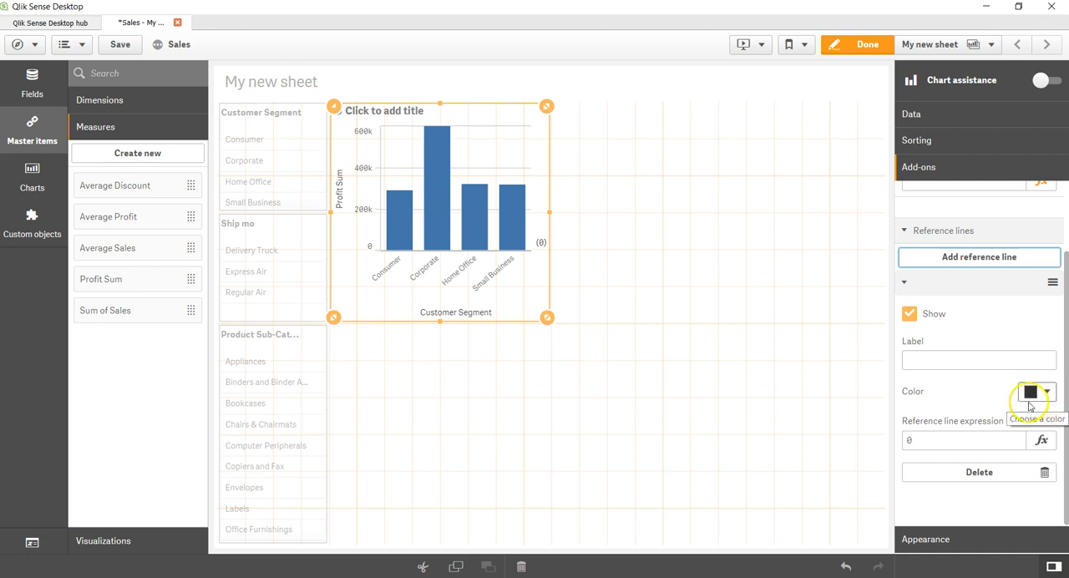
pyautogui.moveTo(965, 471)
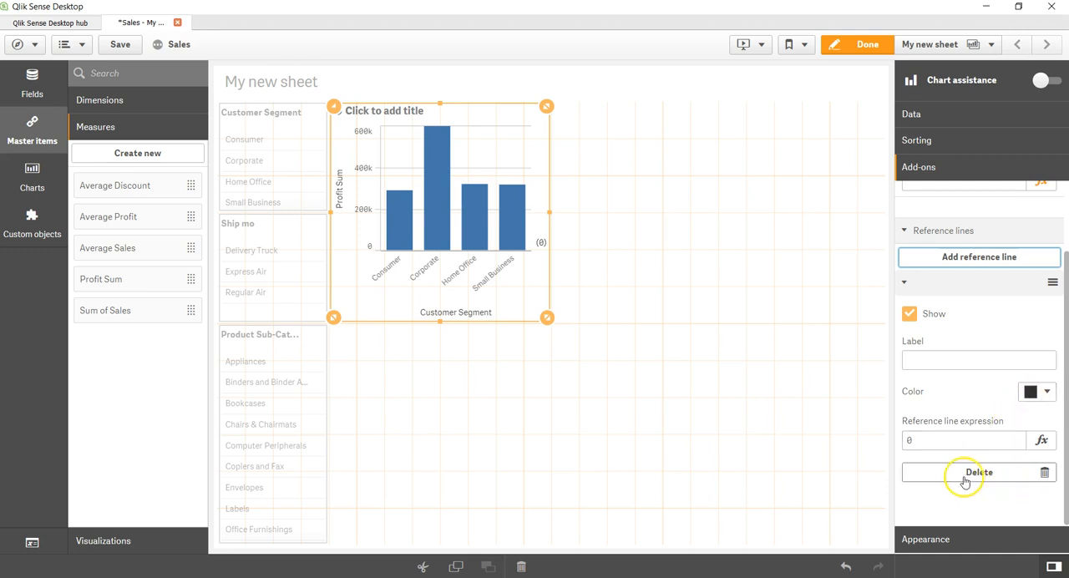
pyautogui.moveTo(989, 474)
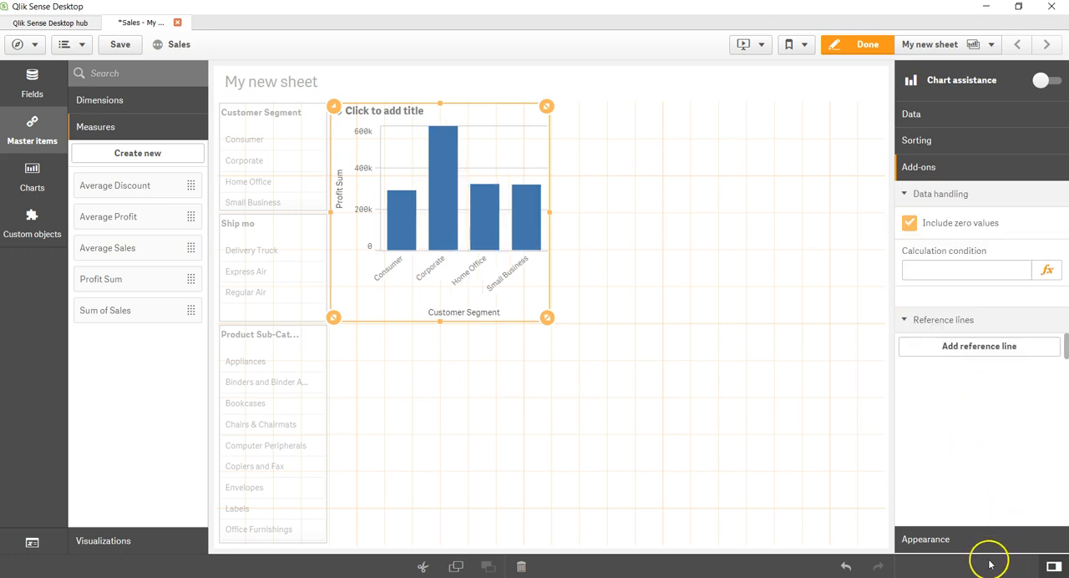
# - Show the chart's general and presentation appearance options: vertical bars, value labels off
pyautogui.click(925, 194)
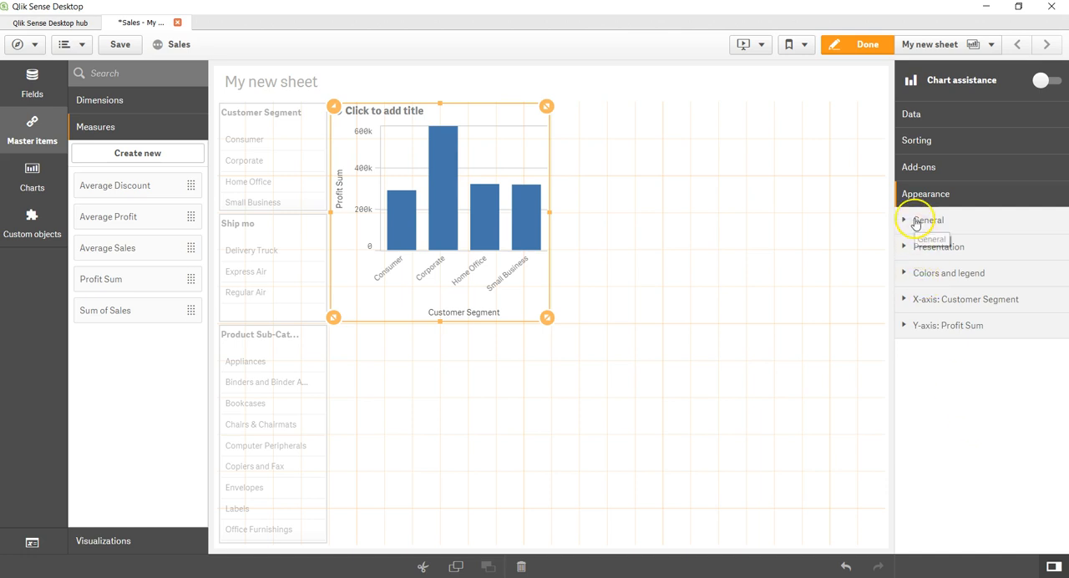
pyautogui.click(915, 221)
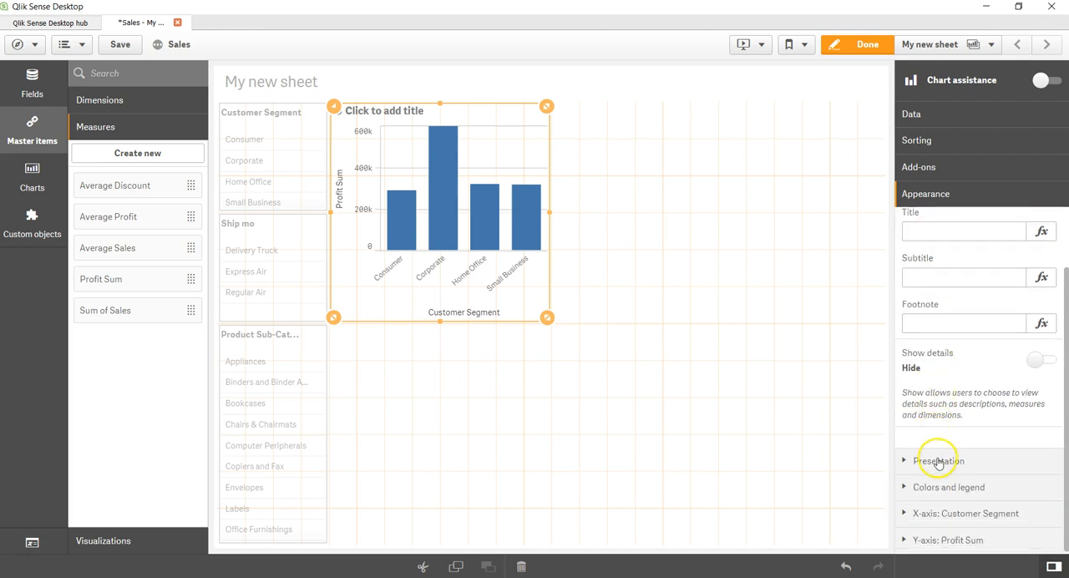
pyautogui.click(938, 461)
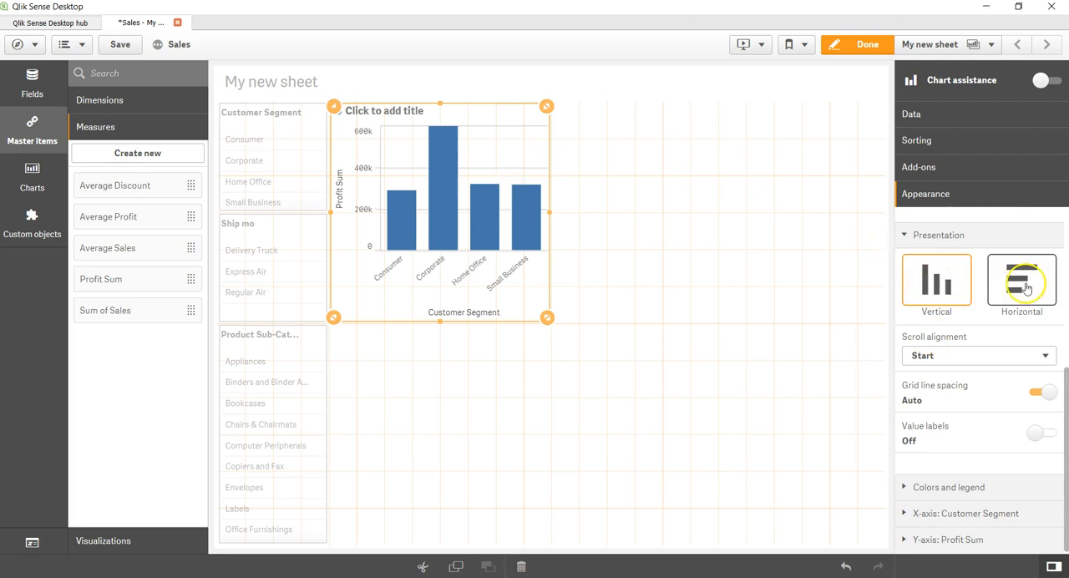
pyautogui.click(935, 280)
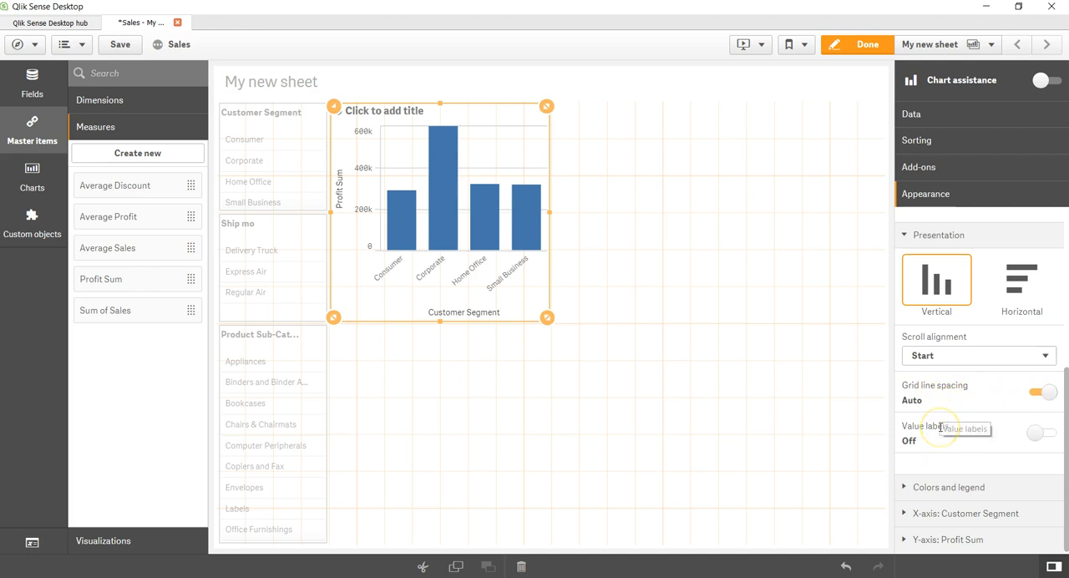
pyautogui.moveTo(955, 434)
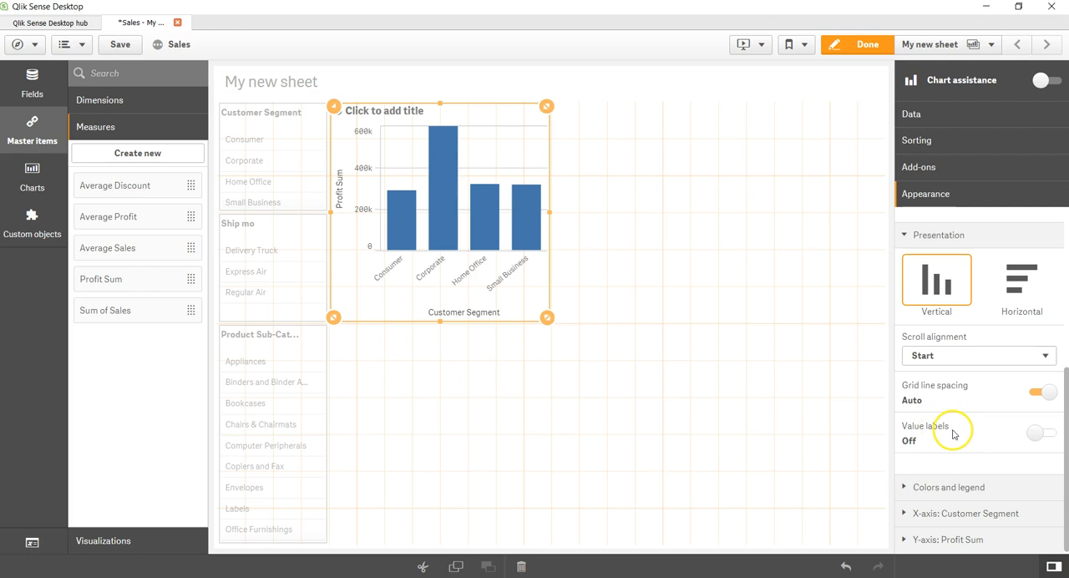
# - Try value labels on the bars, leave them off, and show the colors and legend options
pyautogui.click(1036, 434)
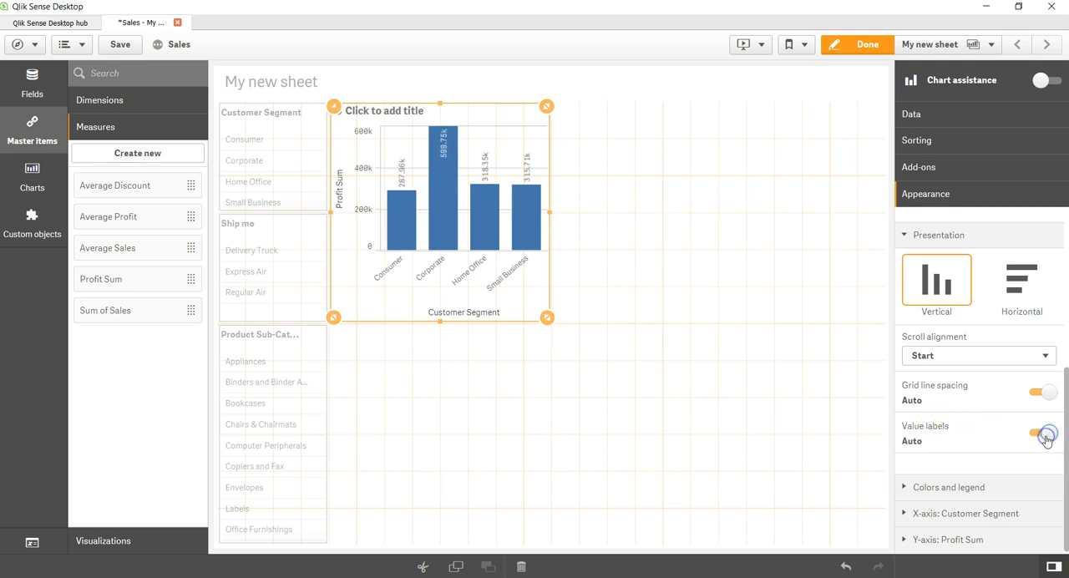
pyautogui.click(1043, 440)
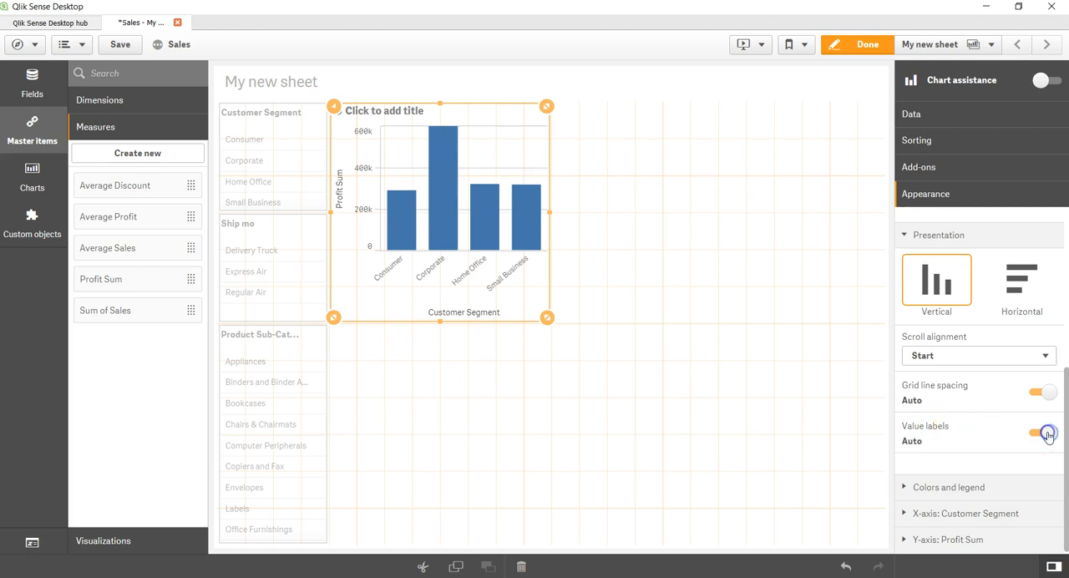
pyautogui.click(1042, 433)
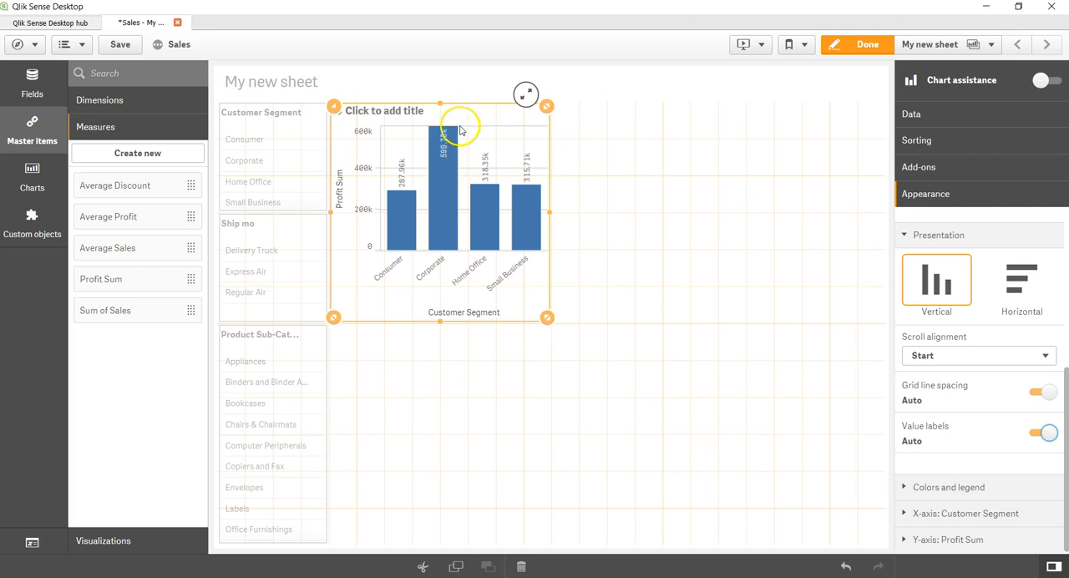
pyautogui.moveTo(445, 157)
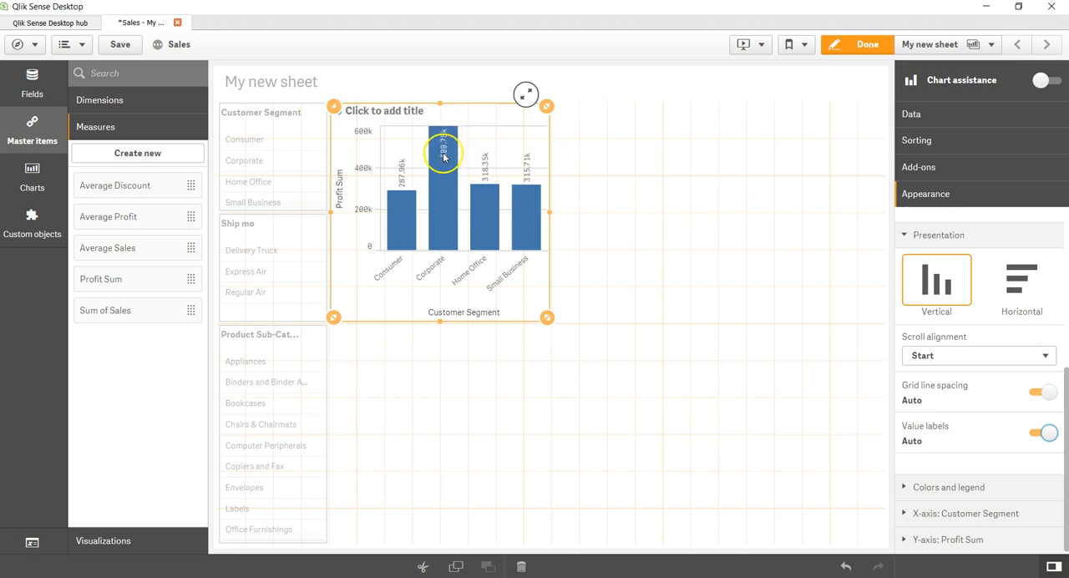
pyautogui.moveTo(401, 177)
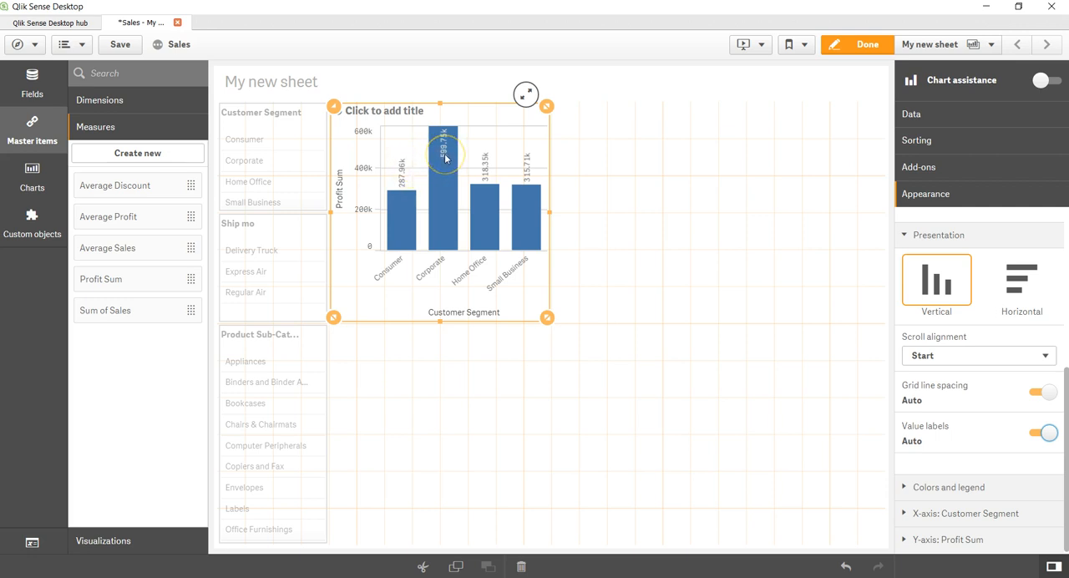
pyautogui.click(1038, 431)
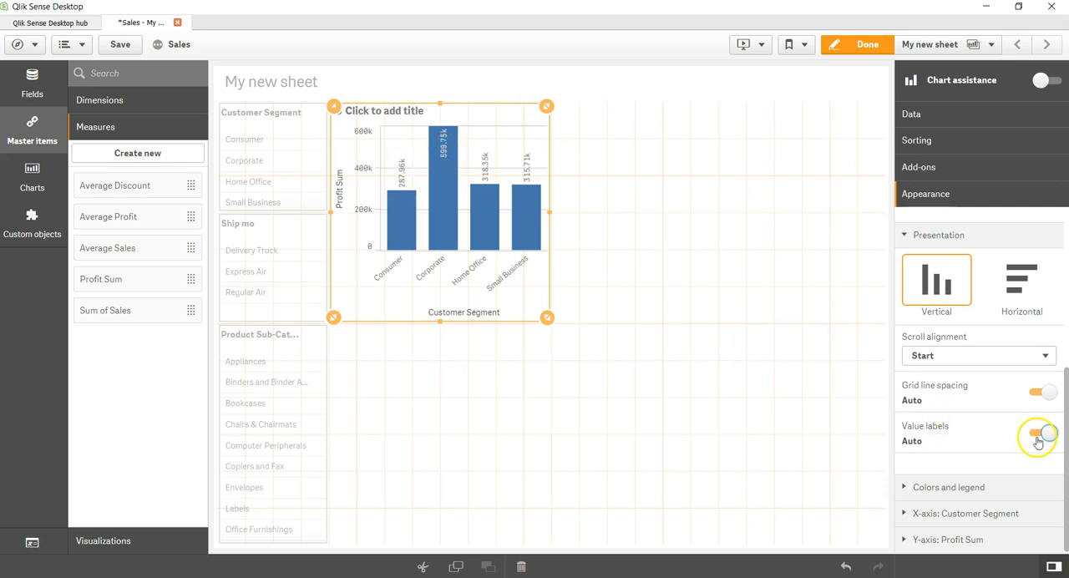
pyautogui.click(1042, 439)
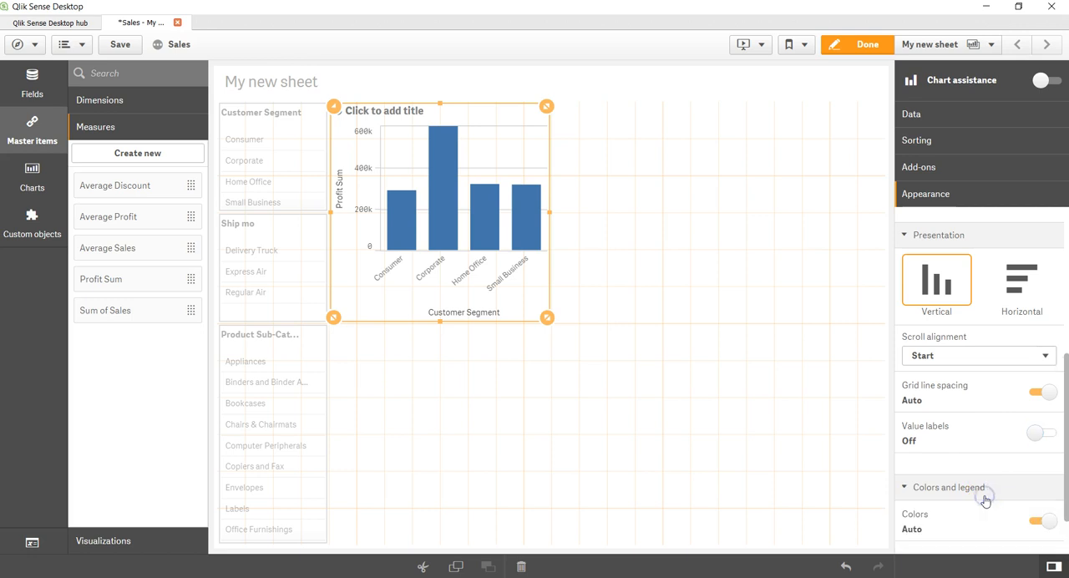
# - Review the Customer Segment X-axis and Profit Sum Y-axis scale settings without changes
pyautogui.scroll(-3)
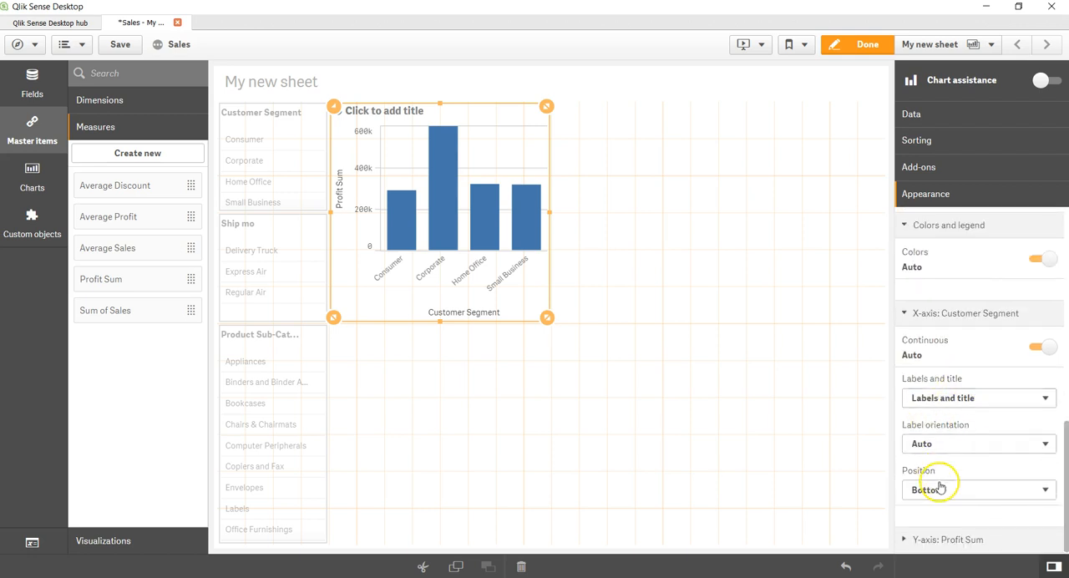
pyautogui.scroll(-3)
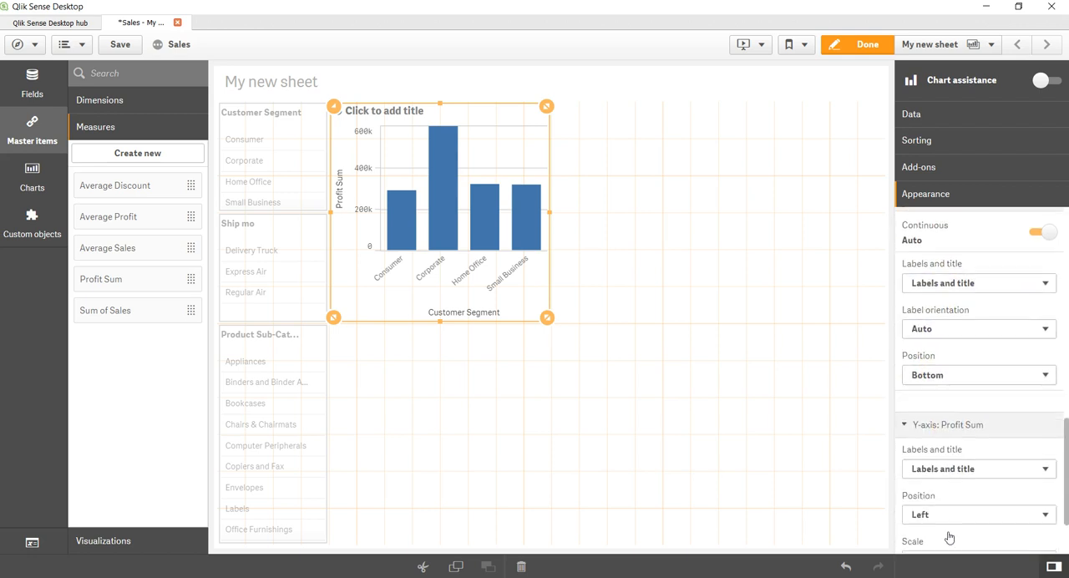
pyautogui.scroll(-3)
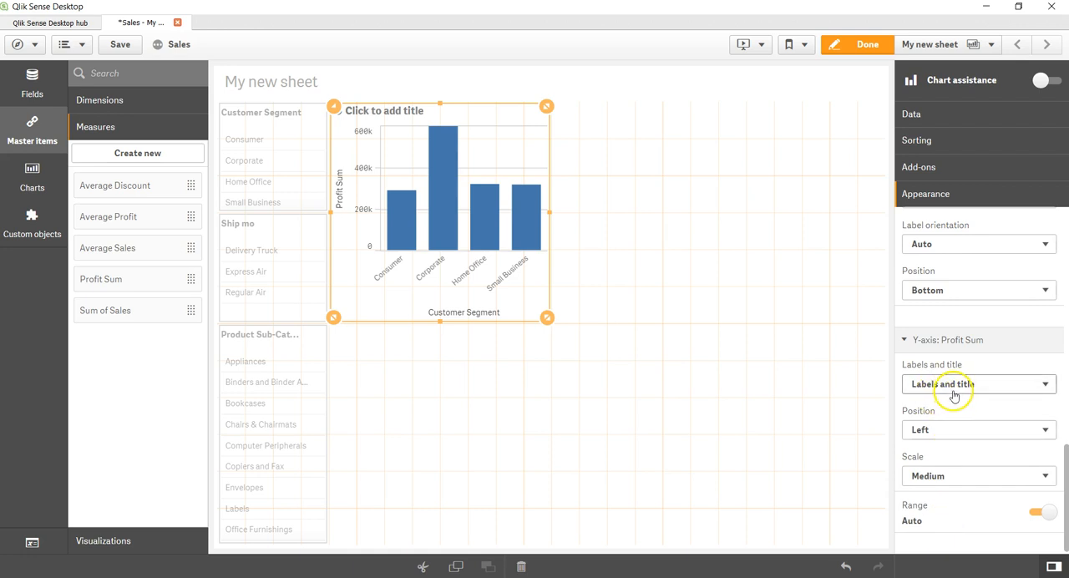
pyautogui.moveTo(958, 476)
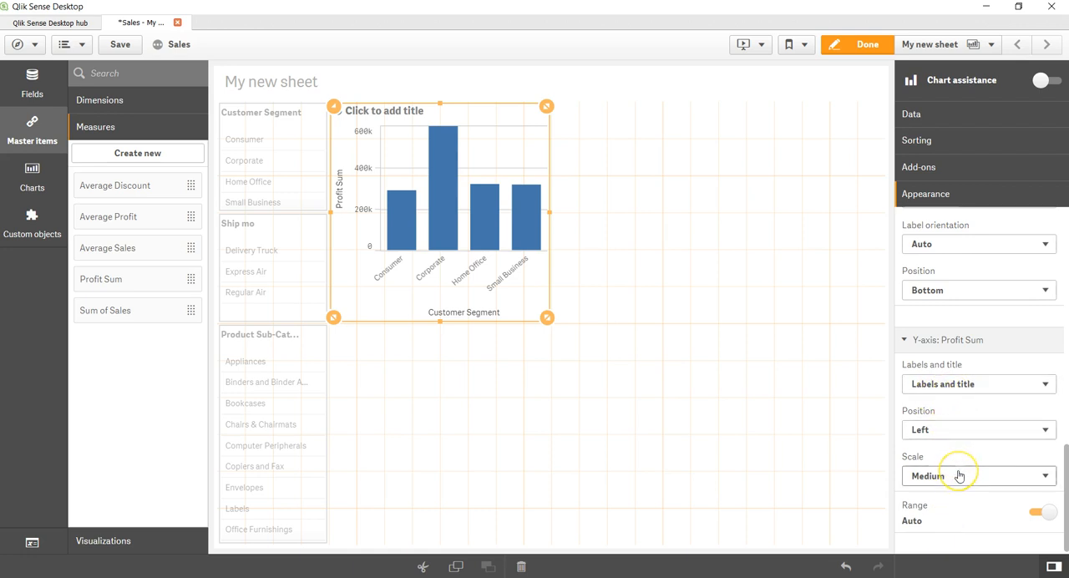
pyautogui.click(977, 474)
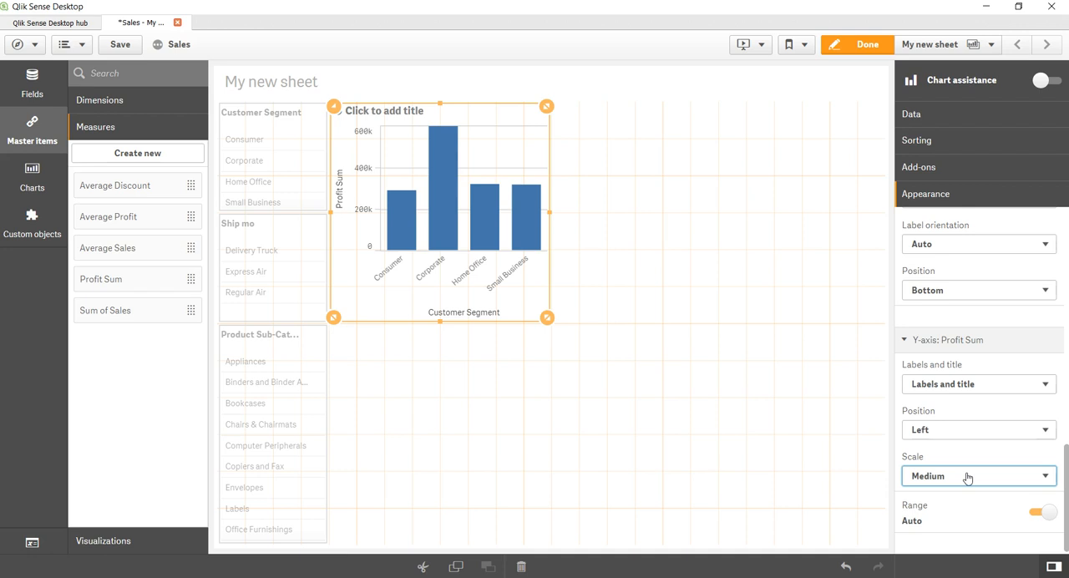
pyautogui.moveTo(486, 274)
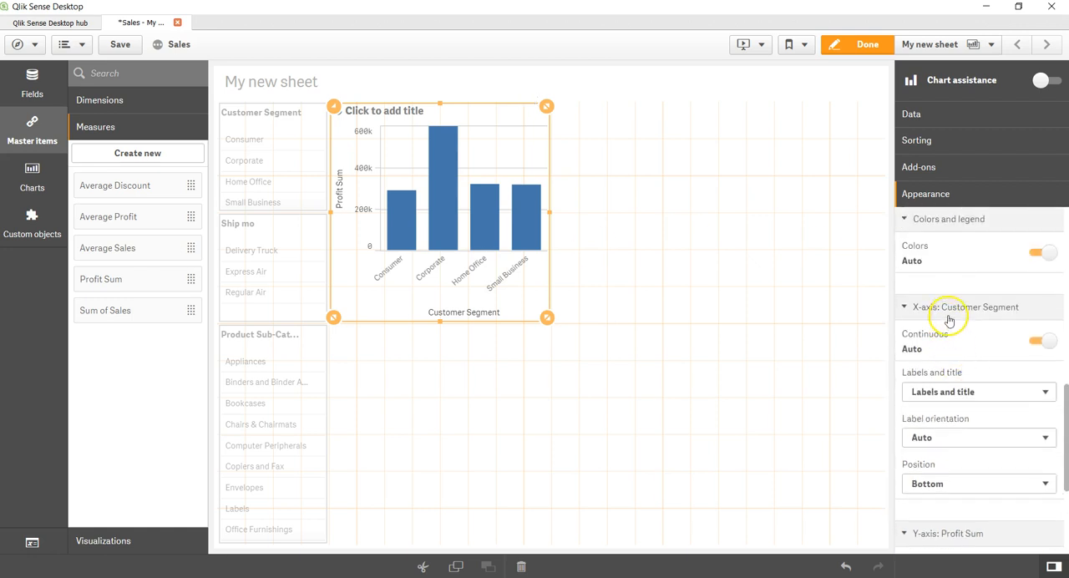
pyautogui.click(949, 307)
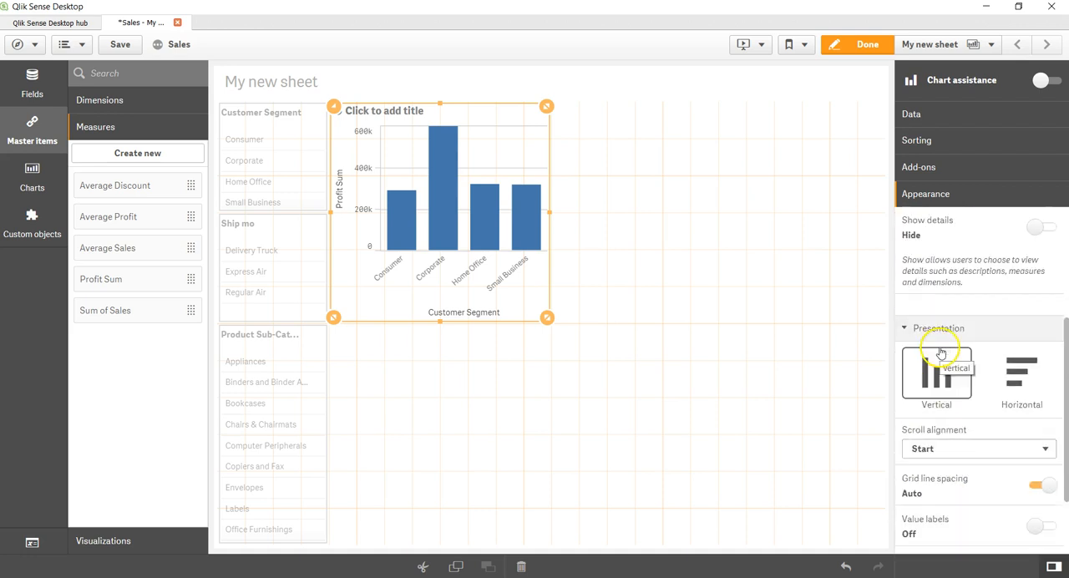
# - Collapse the Presentation, General and remaining Appearance groups, leaving the Profit Sum chart unchanged
pyautogui.click(928, 220)
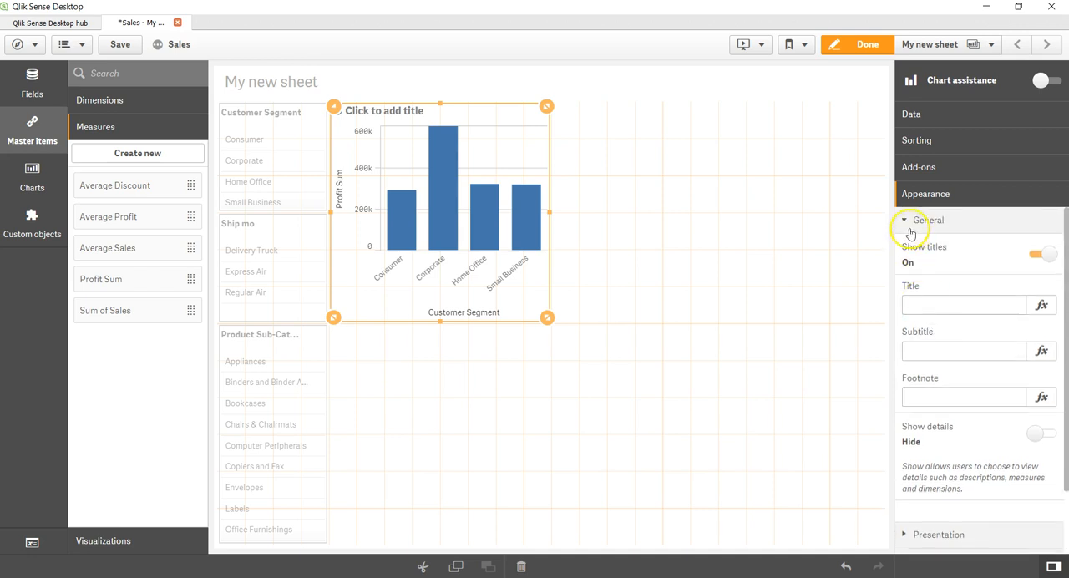
pyautogui.click(911, 221)
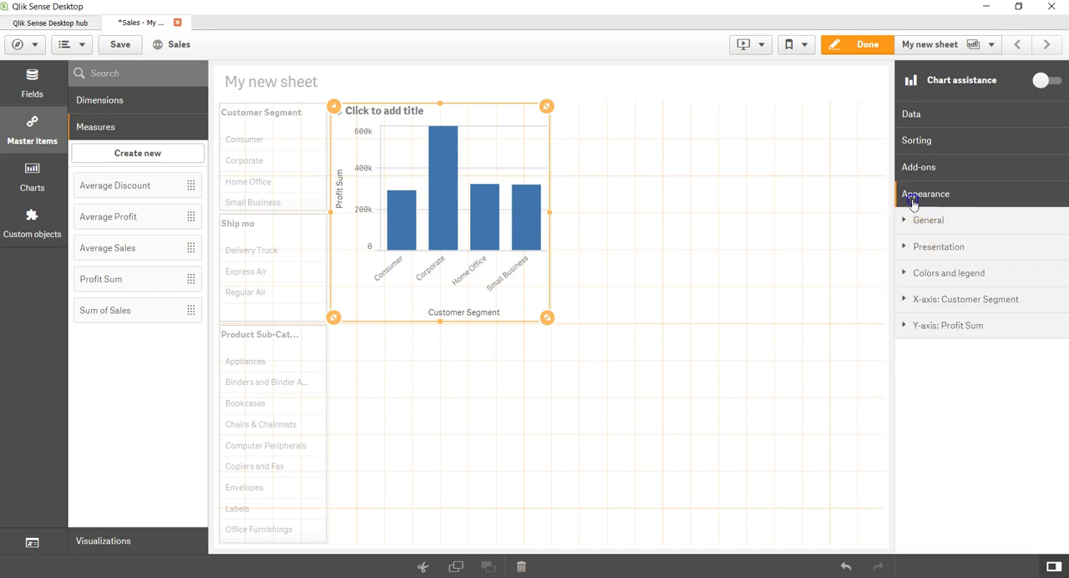
pyautogui.click(925, 193)
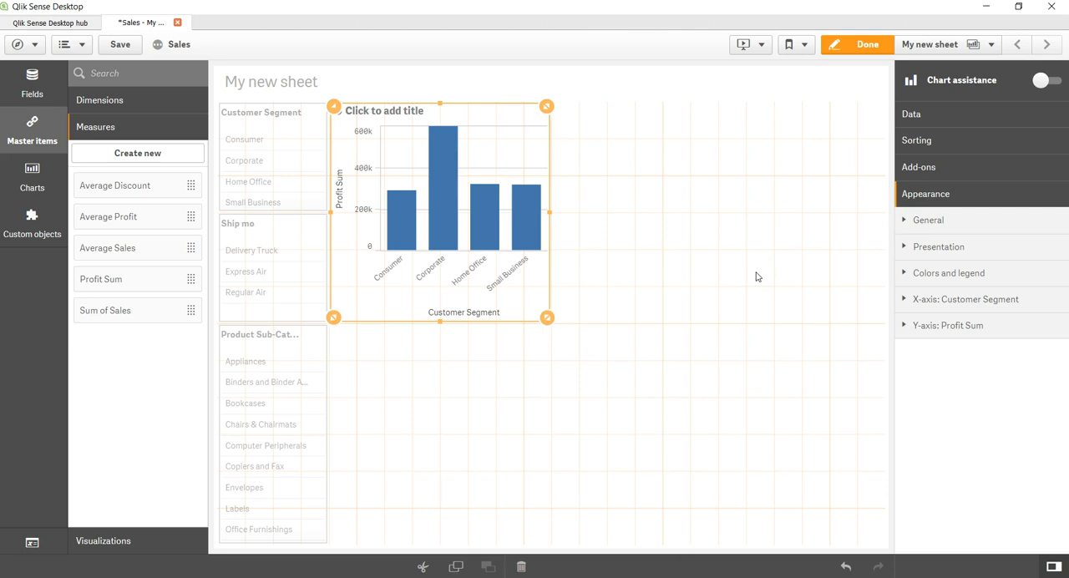